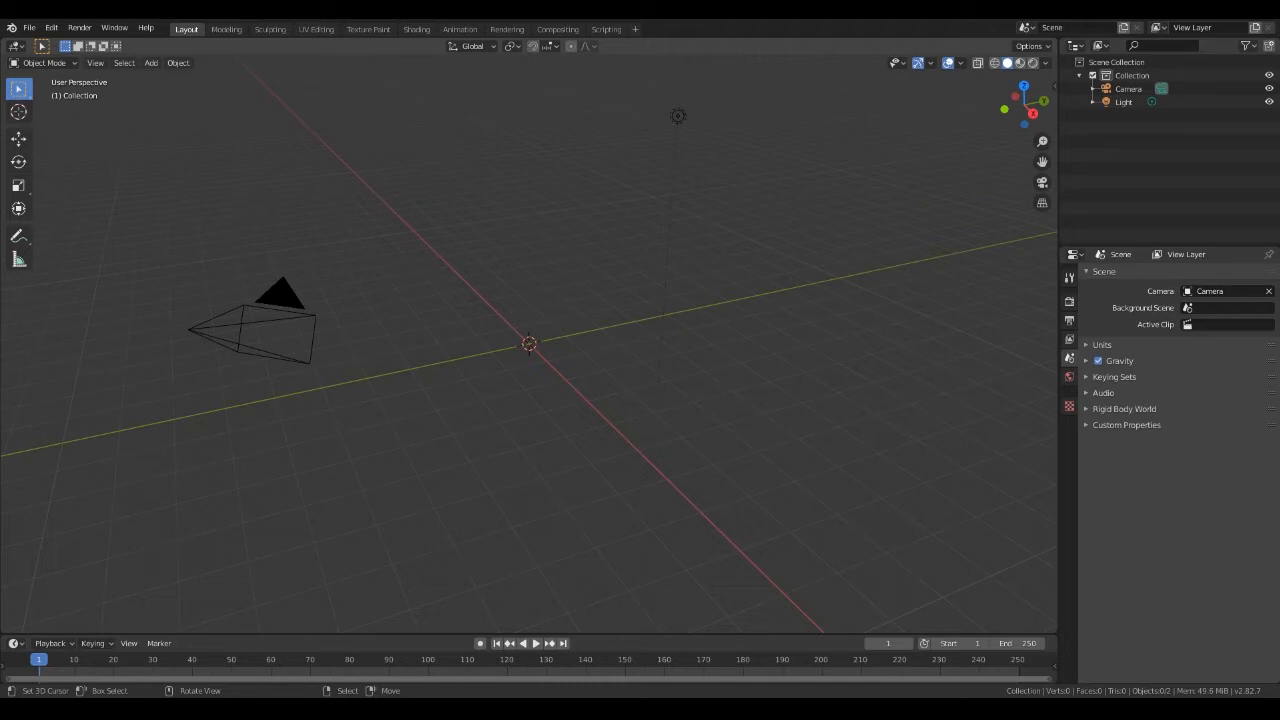
mouse_move(516, 388)
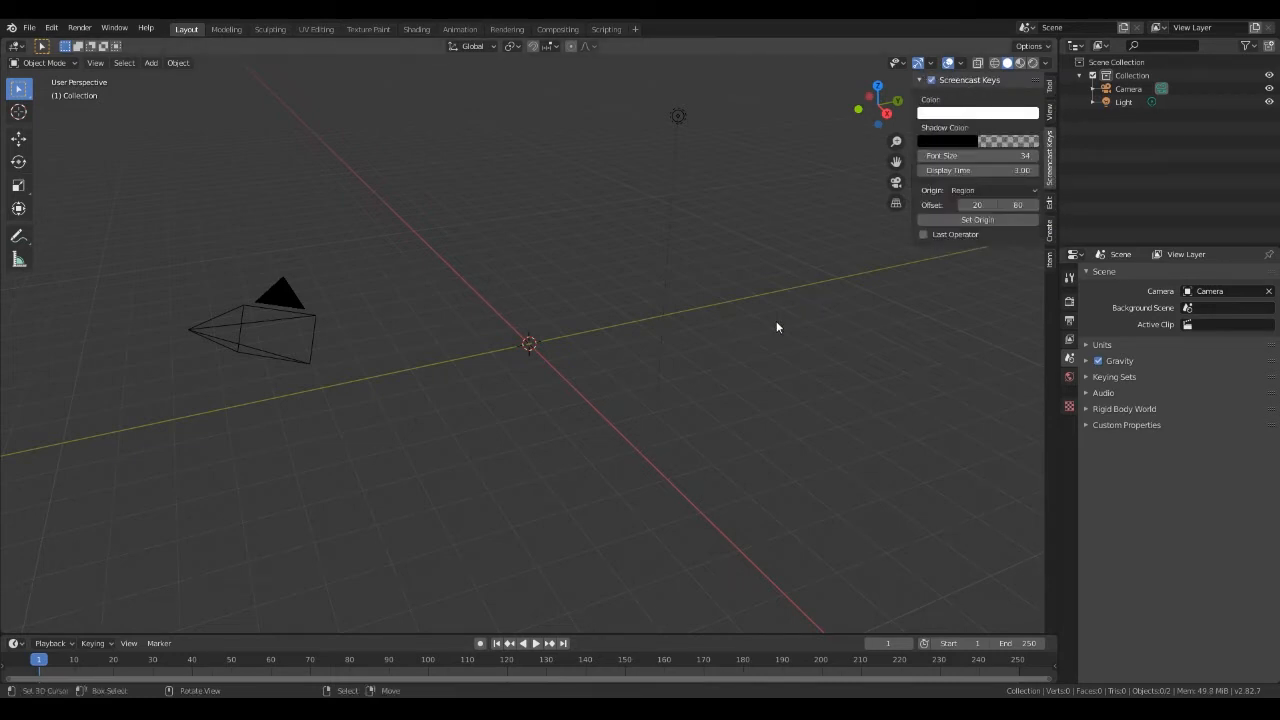
- Add a Cube mesh via Shift+A and enter Edit Mode on it
right_click(604, 314)
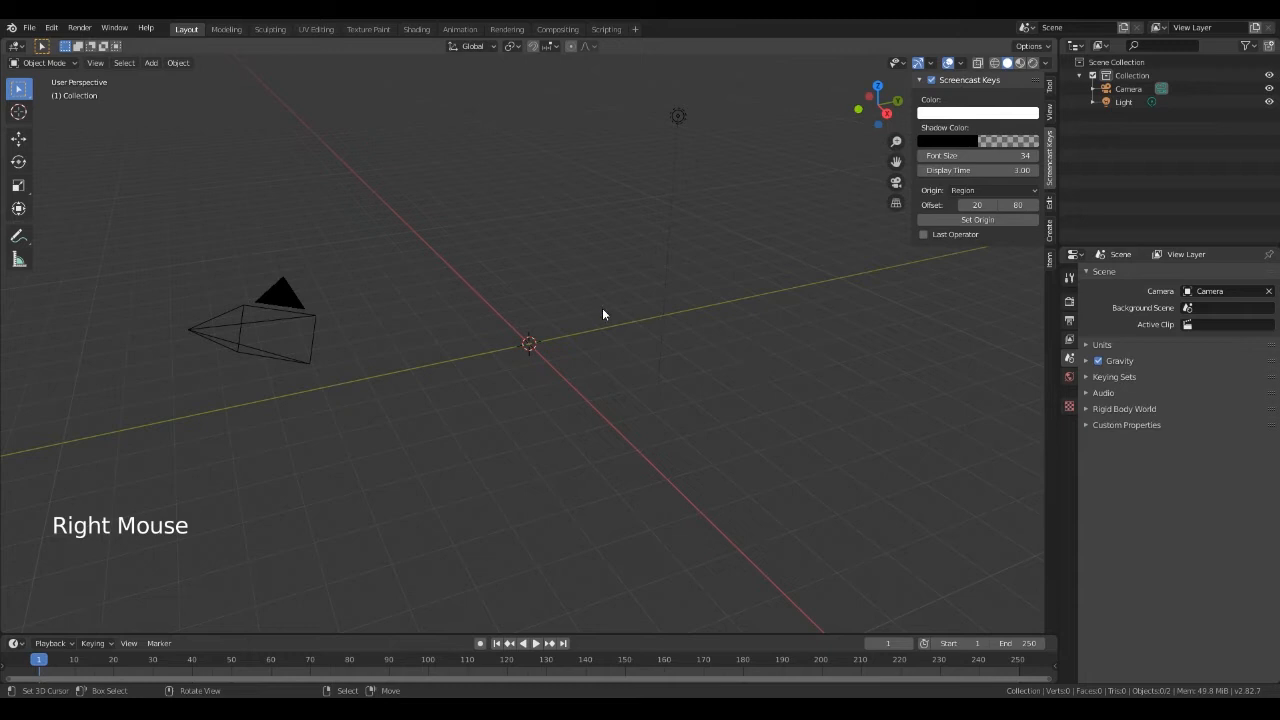
key("shift+a")
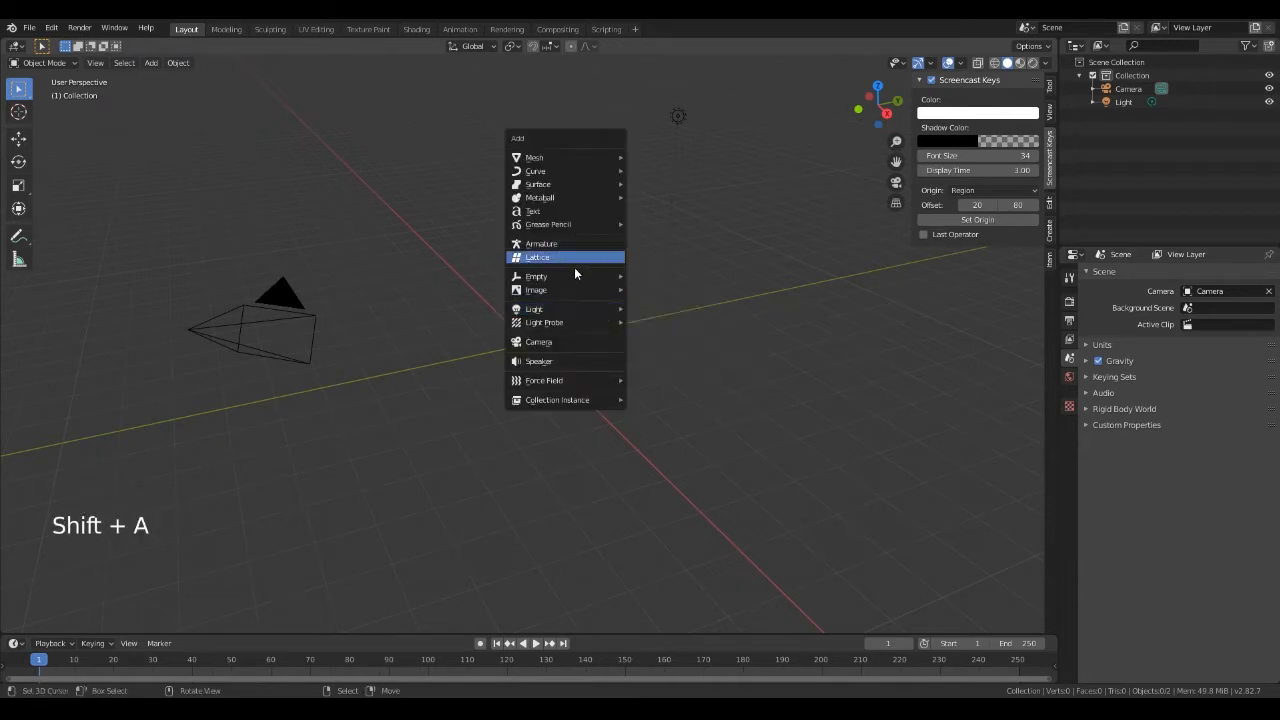
mouse_move(534, 156)
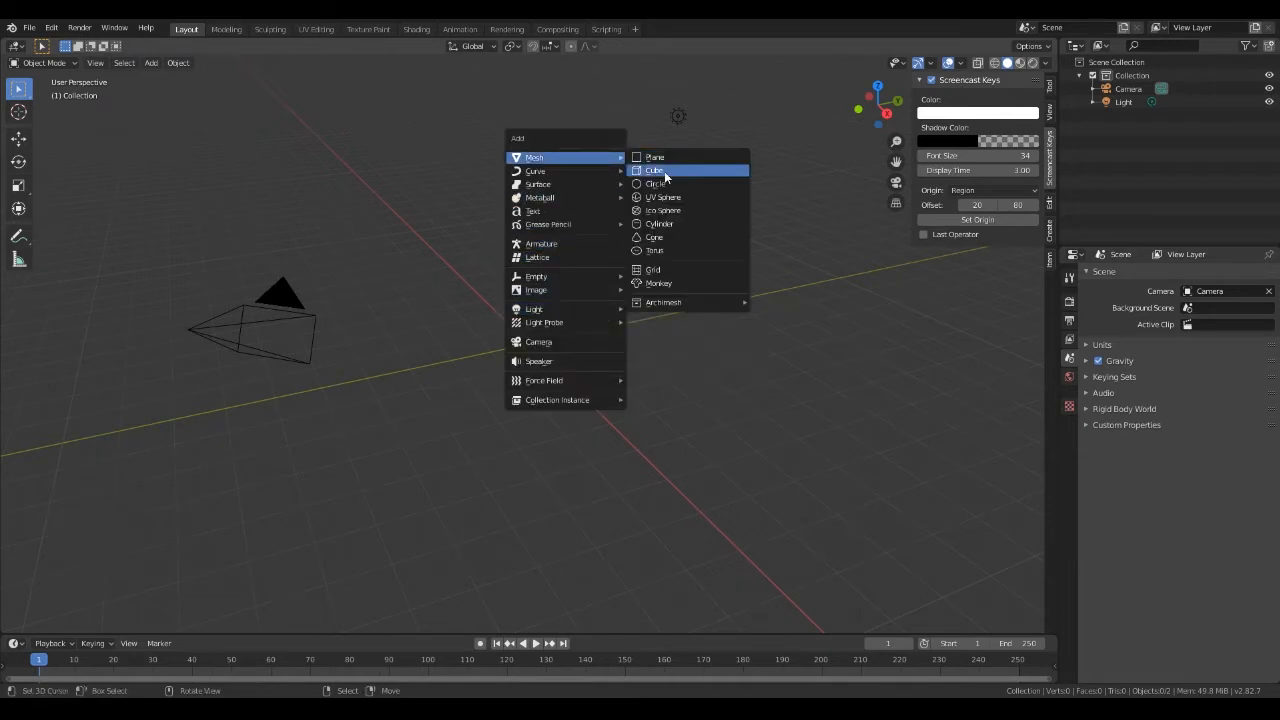
left_click(654, 170)
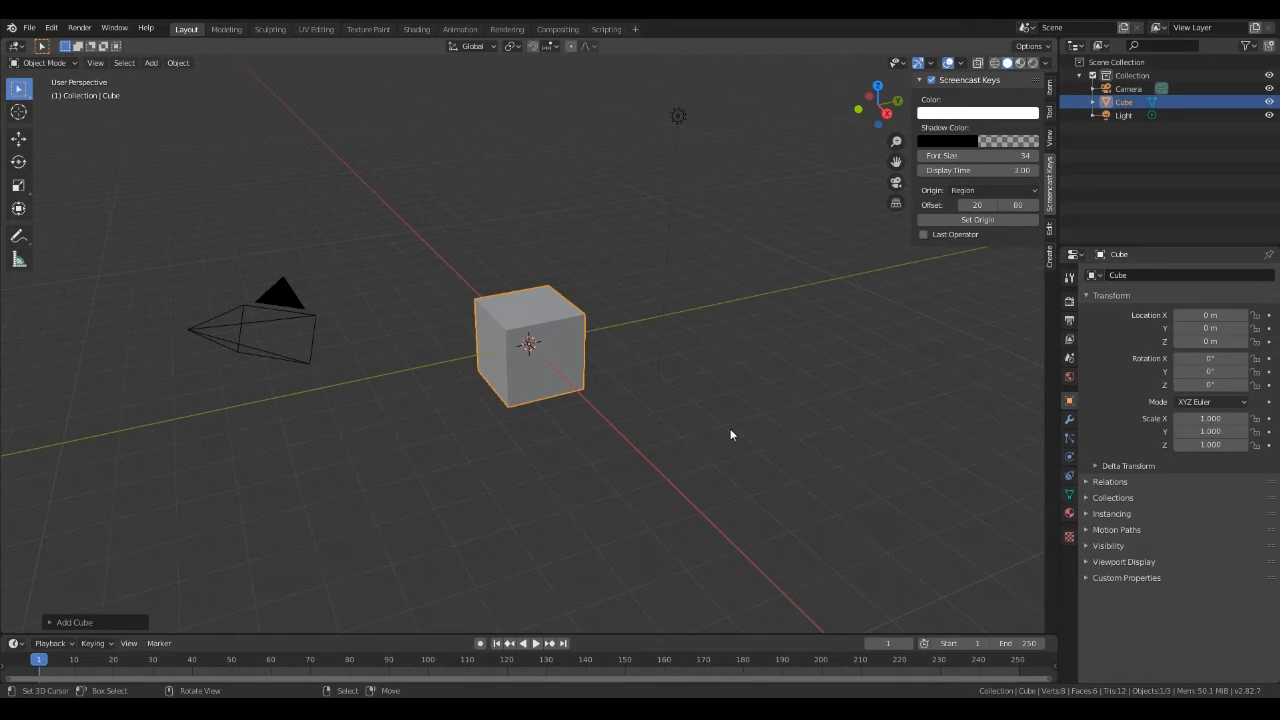
left_click_drag(730, 436, 598, 442)
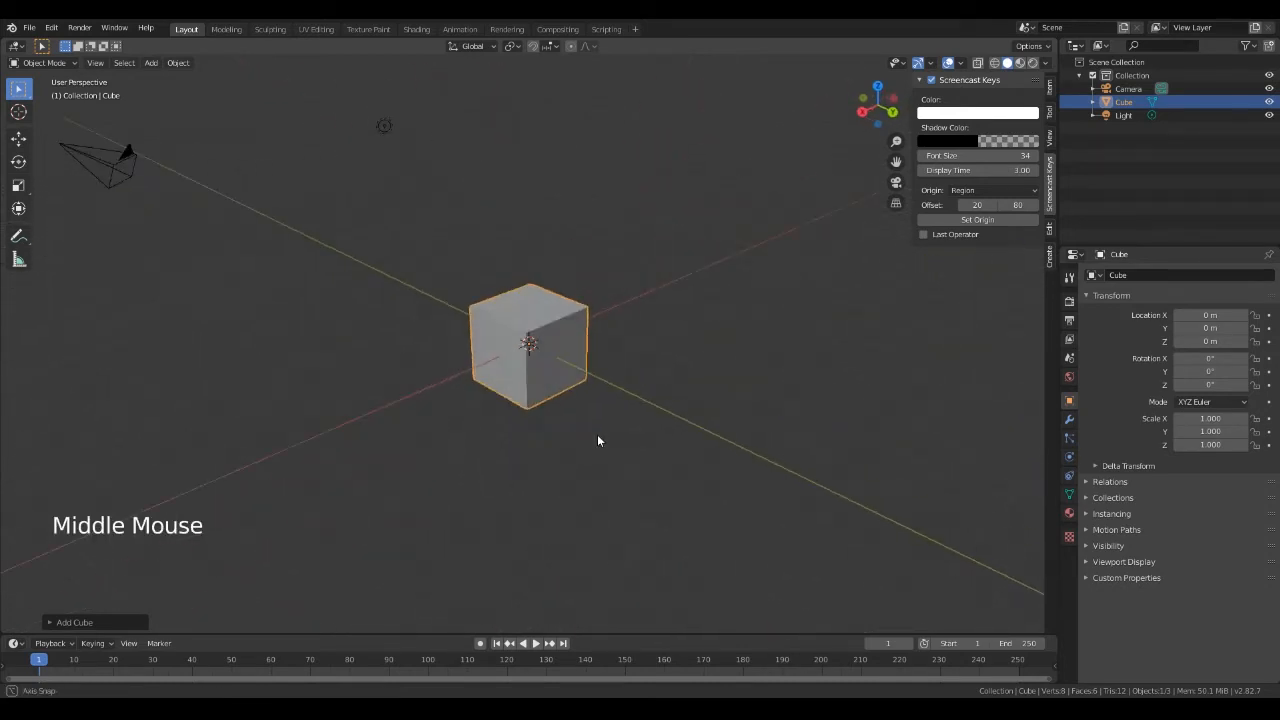
left_click_drag(598, 442, 768, 456)
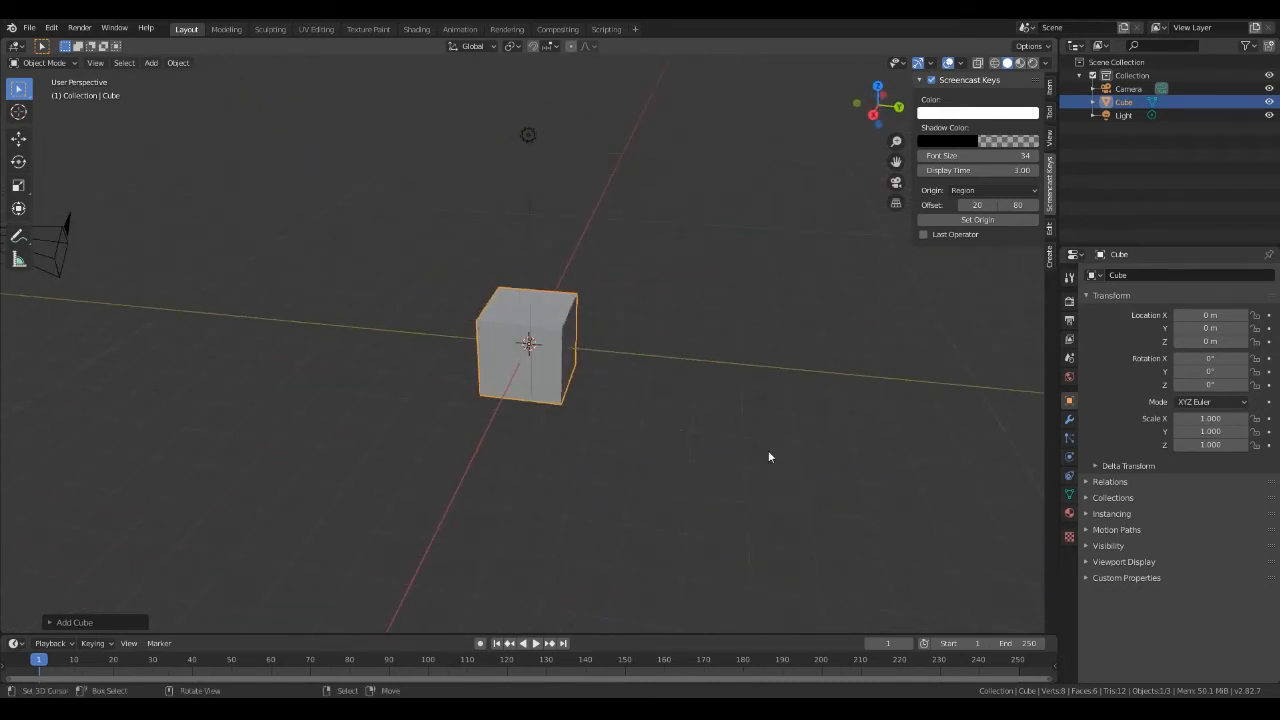
key("Tab")
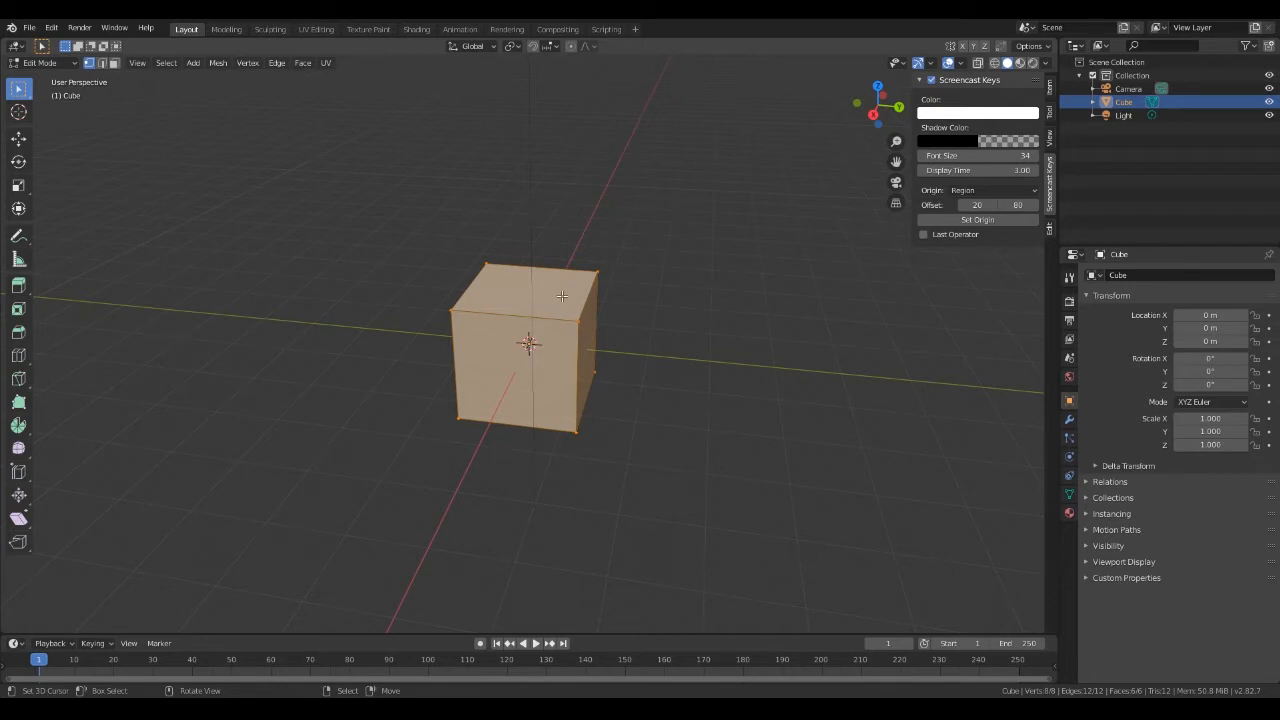
mouse_move(580, 318)
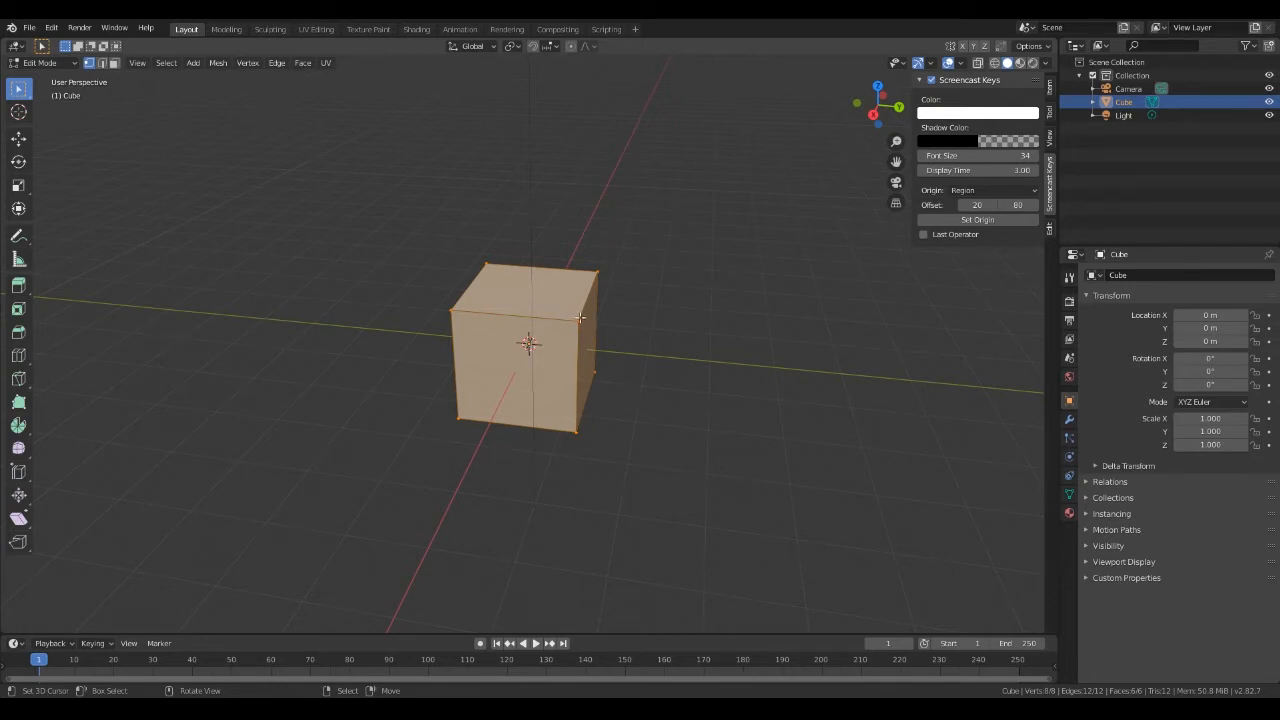
mouse_move(608, 350)
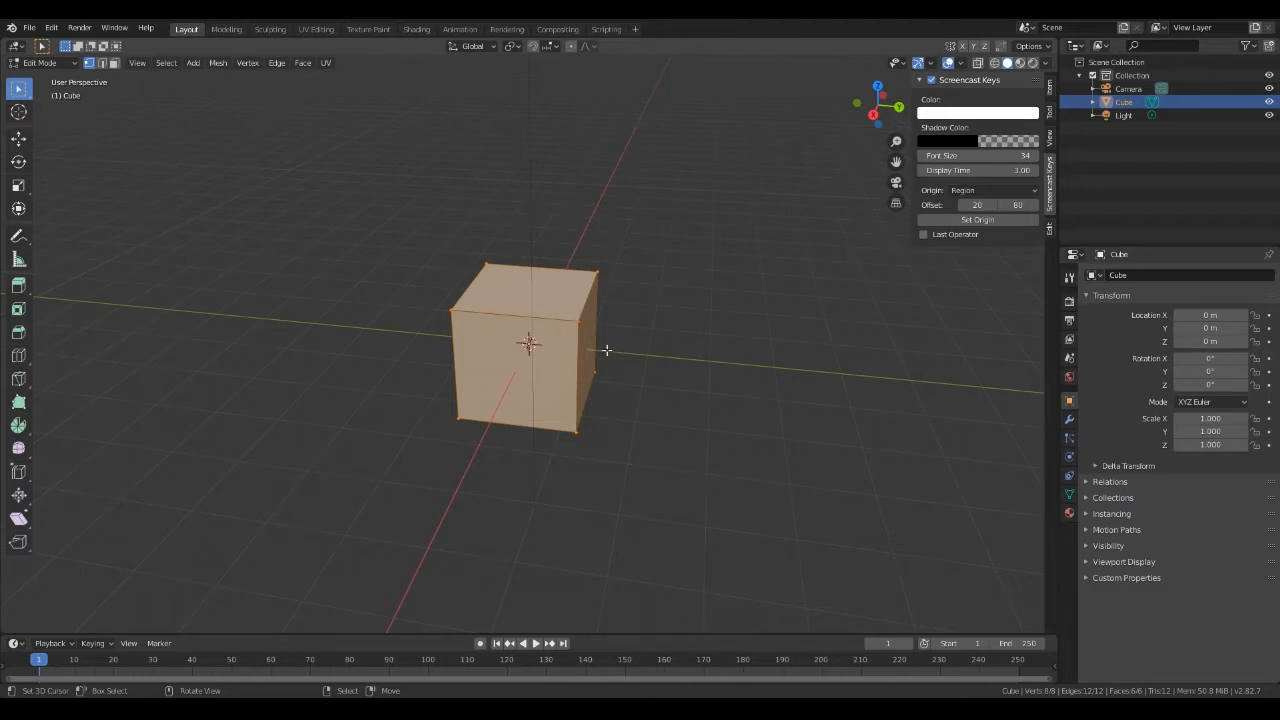
mouse_move(548, 330)
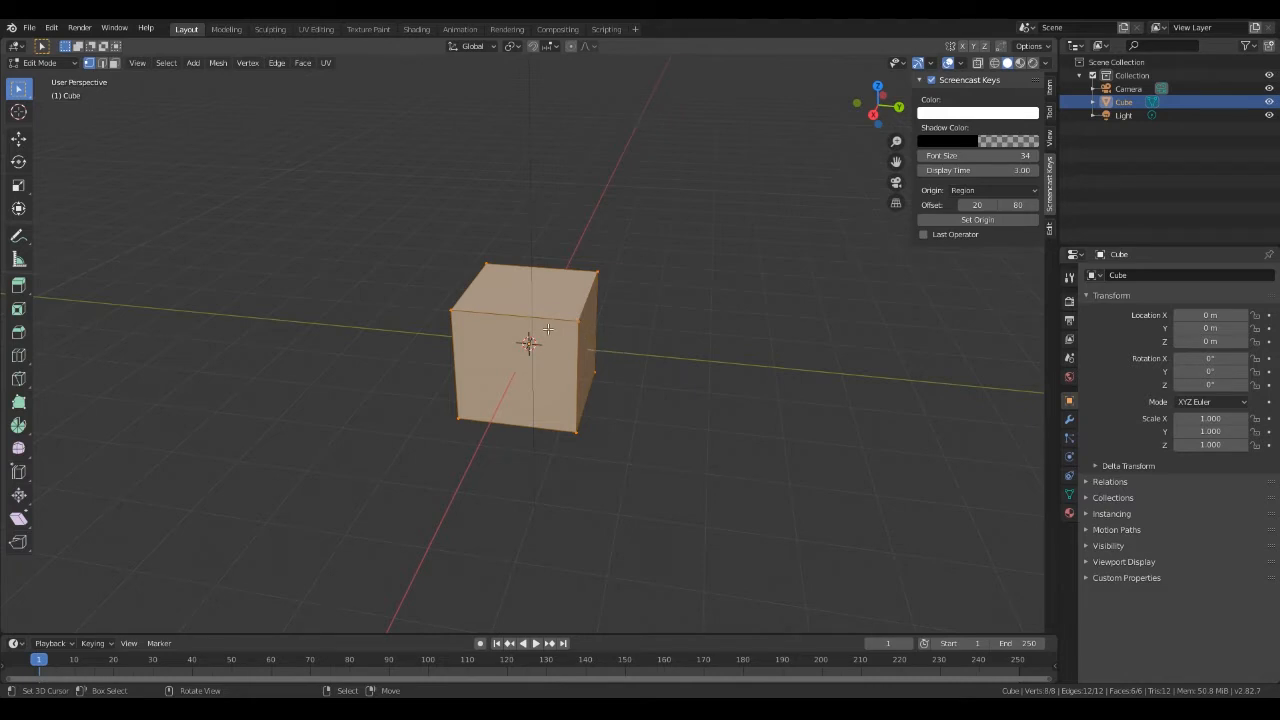
mouse_move(544, 308)
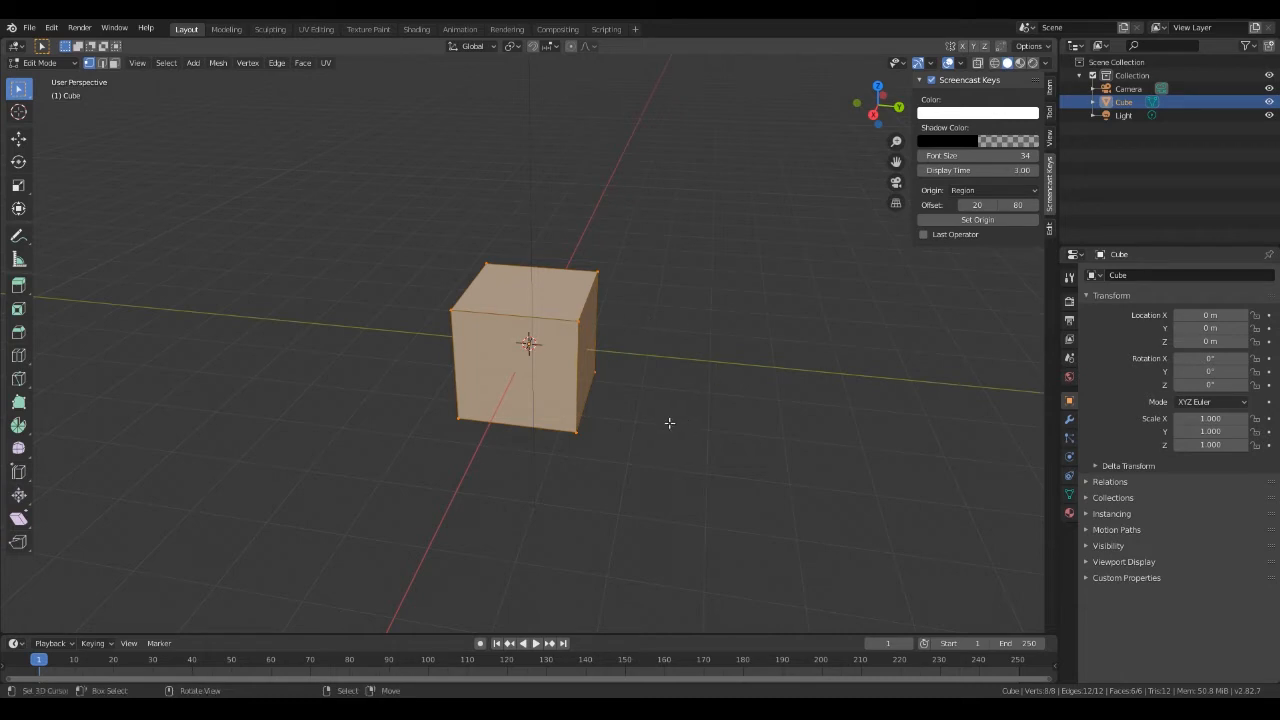
left_click_drag(668, 424, 624, 420)
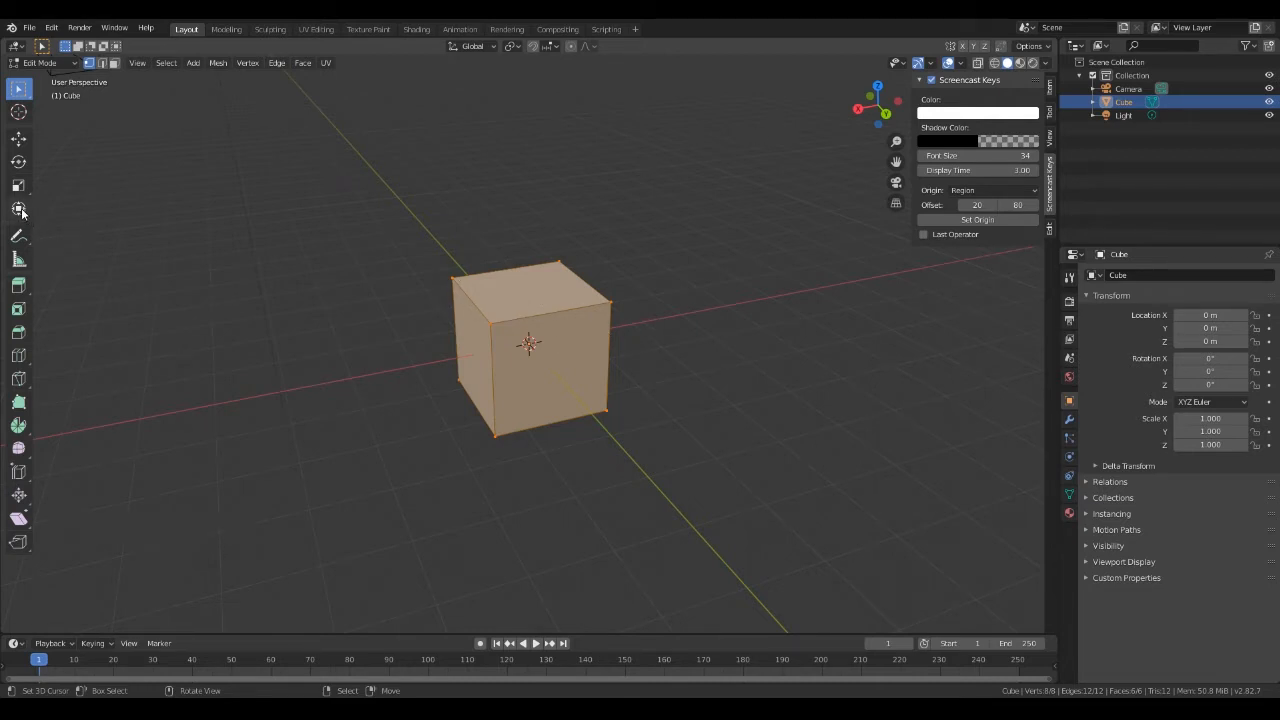
- Scale the cube flat on Z and stretch it wide into a slab, then frame it in view
left_click(18, 208)
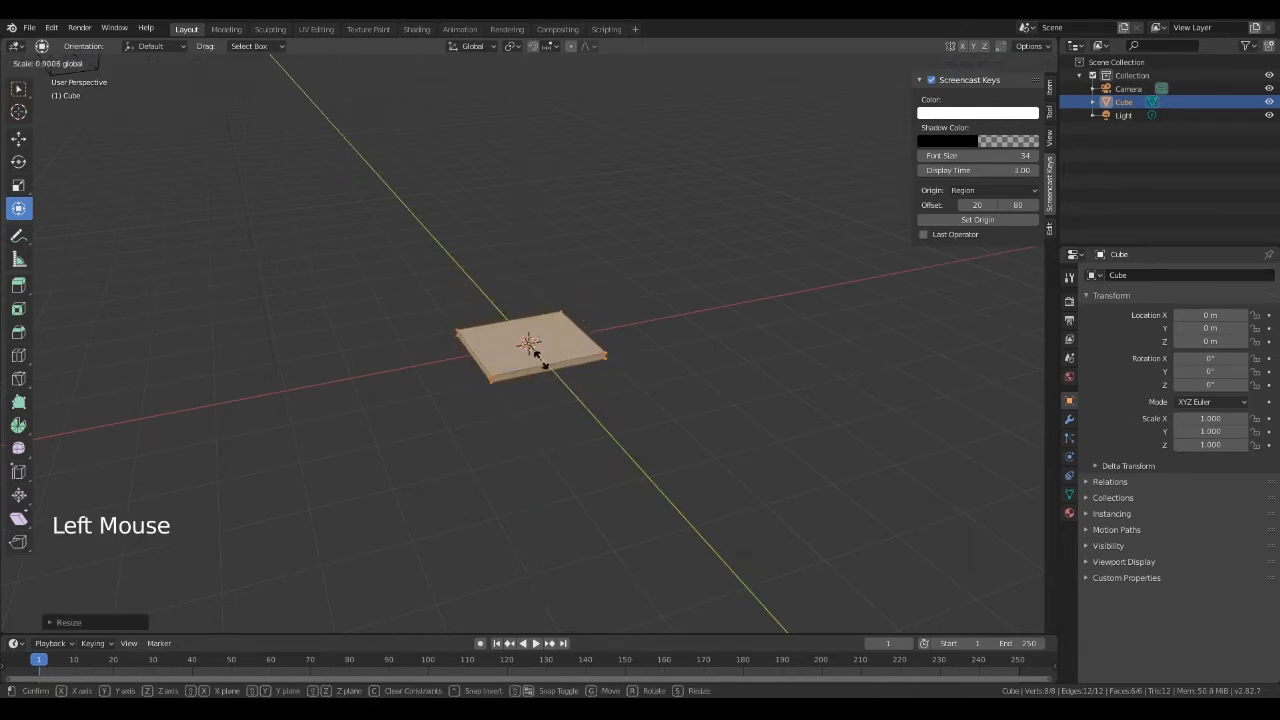
key("Tab")
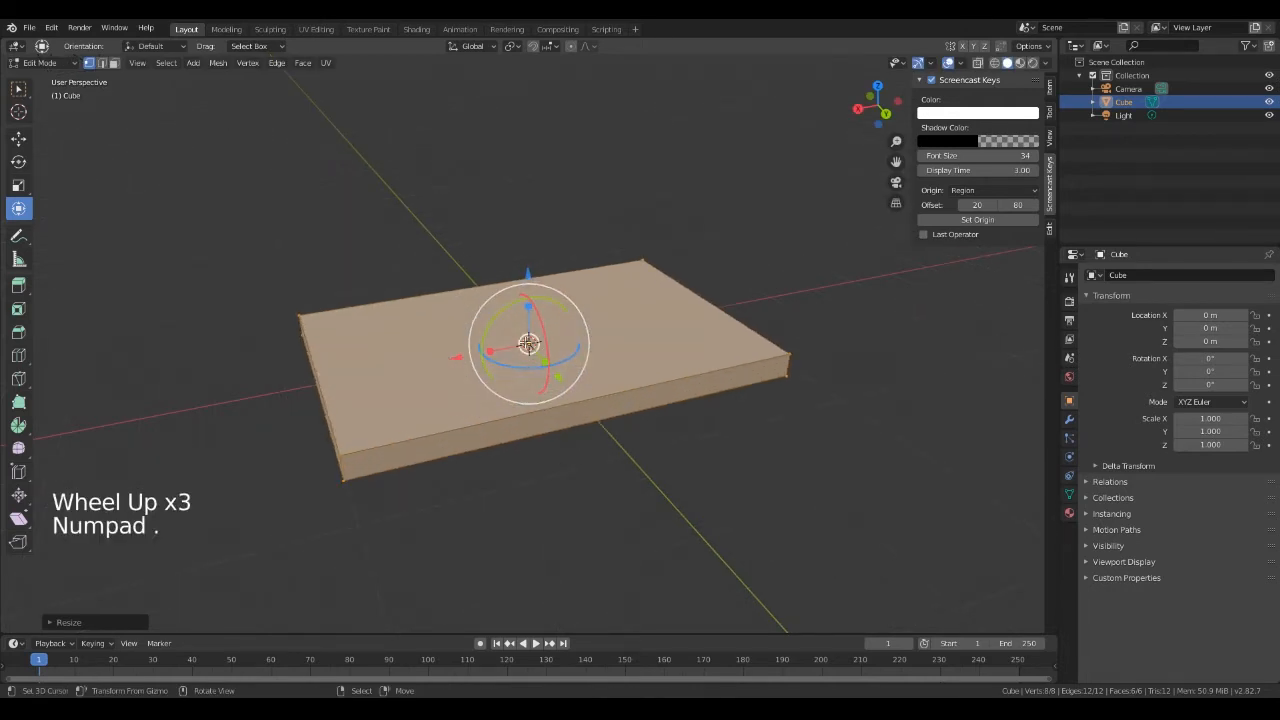
key("s")
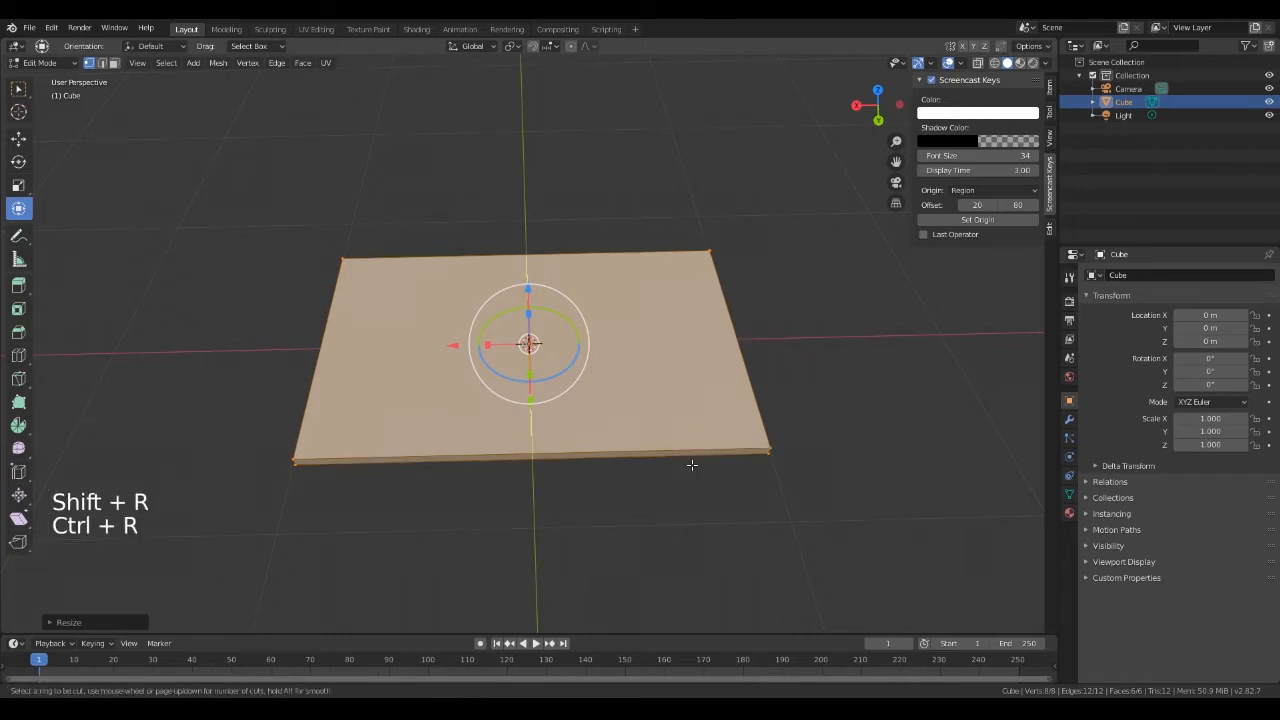
mouse_move(592, 436)
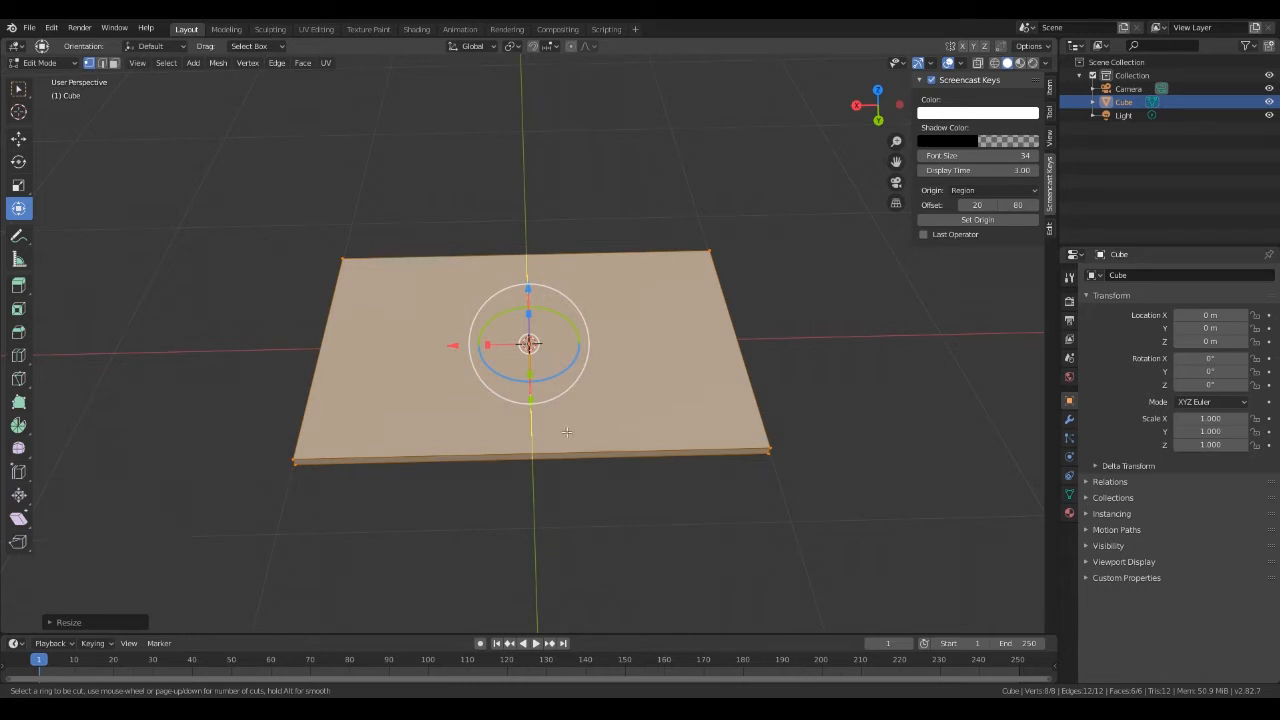
mouse_move(570, 430)
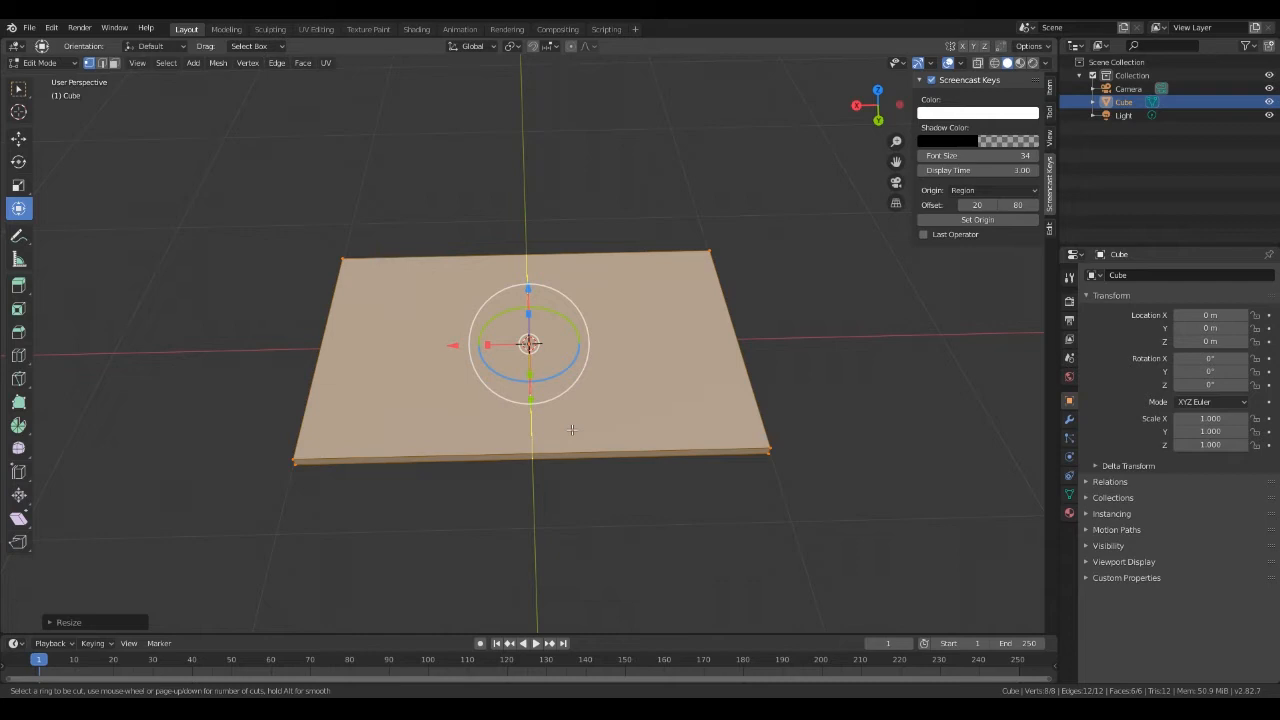
mouse_move(78, 348)
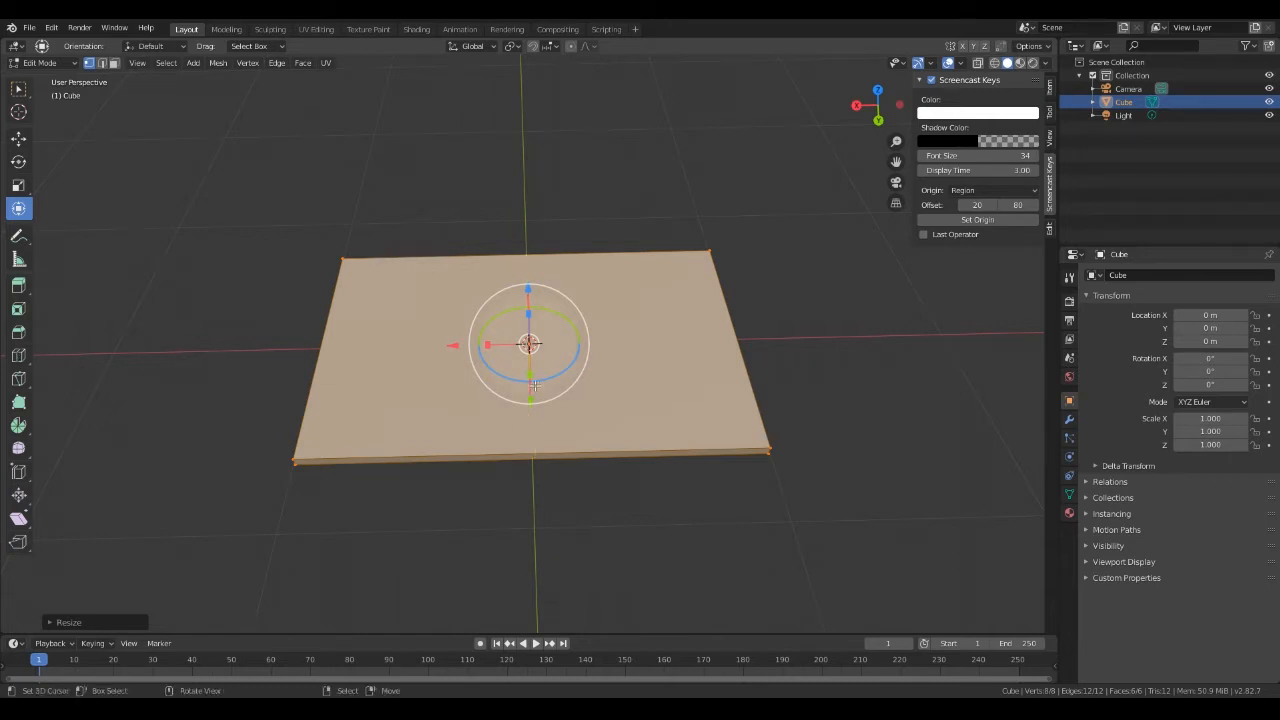
mouse_move(18, 356)
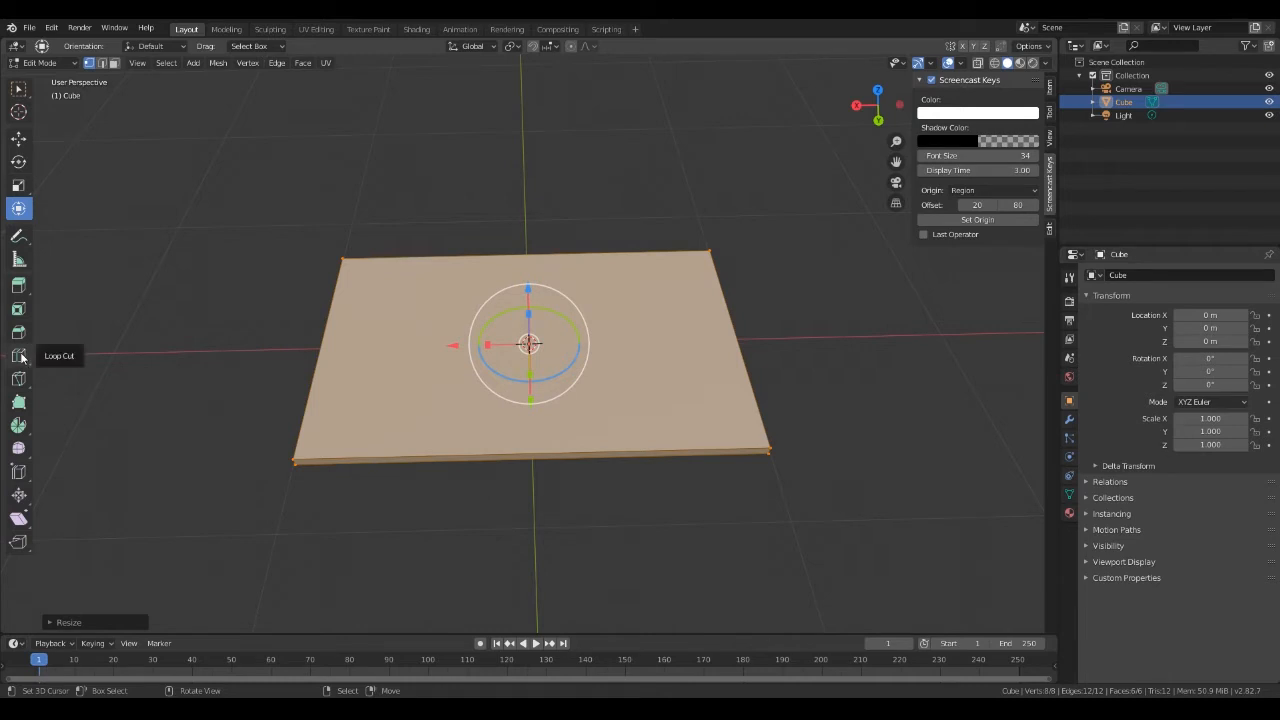
mouse_move(18, 356)
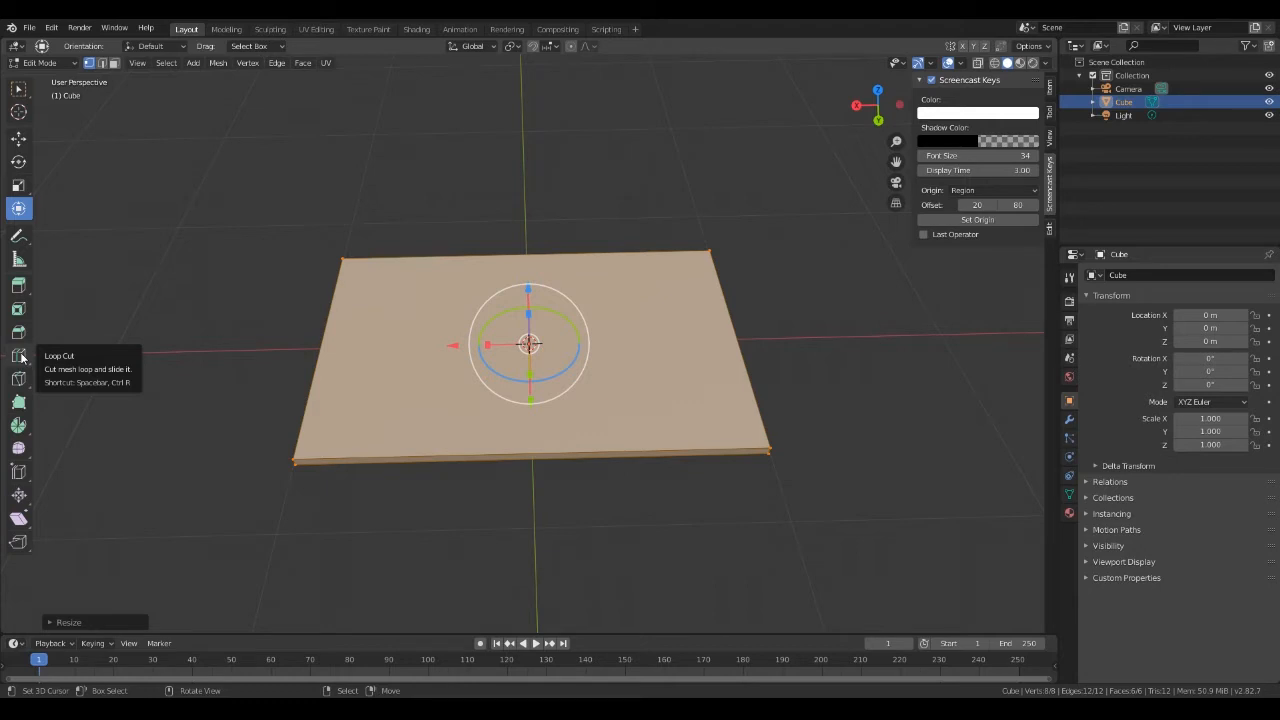
left_click(18, 356)
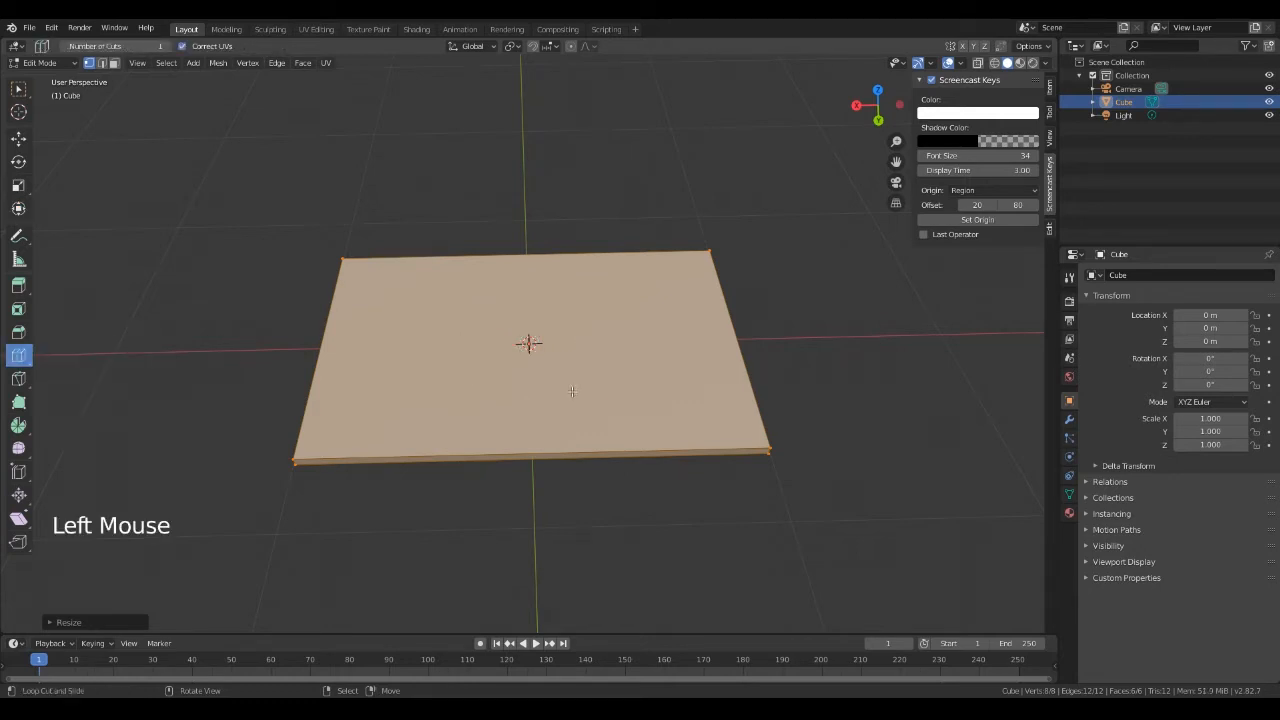
key("ctrl+r")
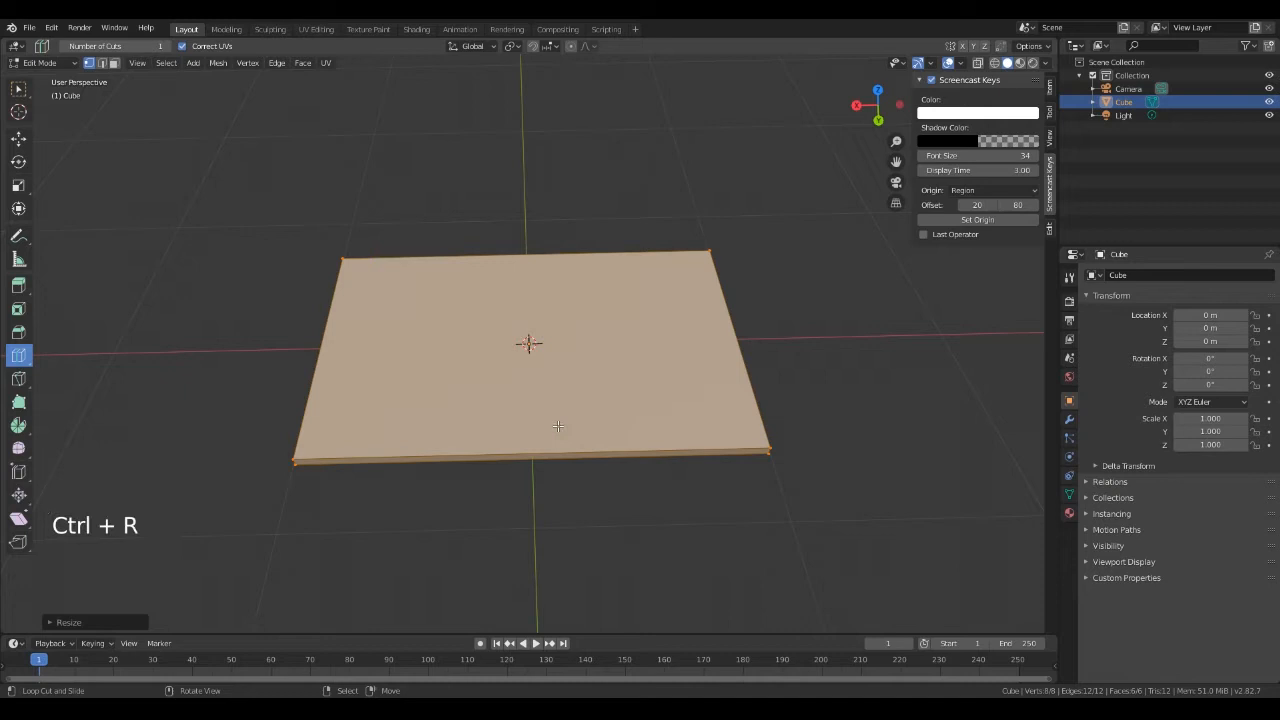
mouse_move(536, 440)
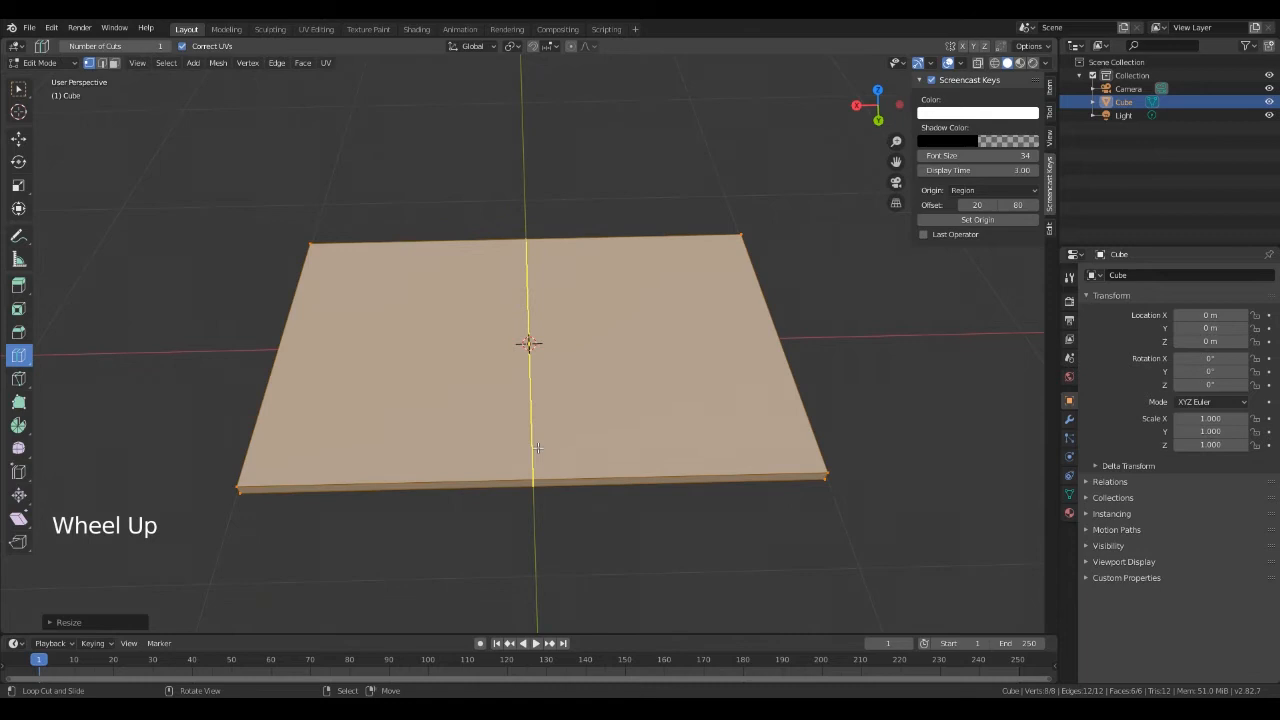
scroll("up", 3)
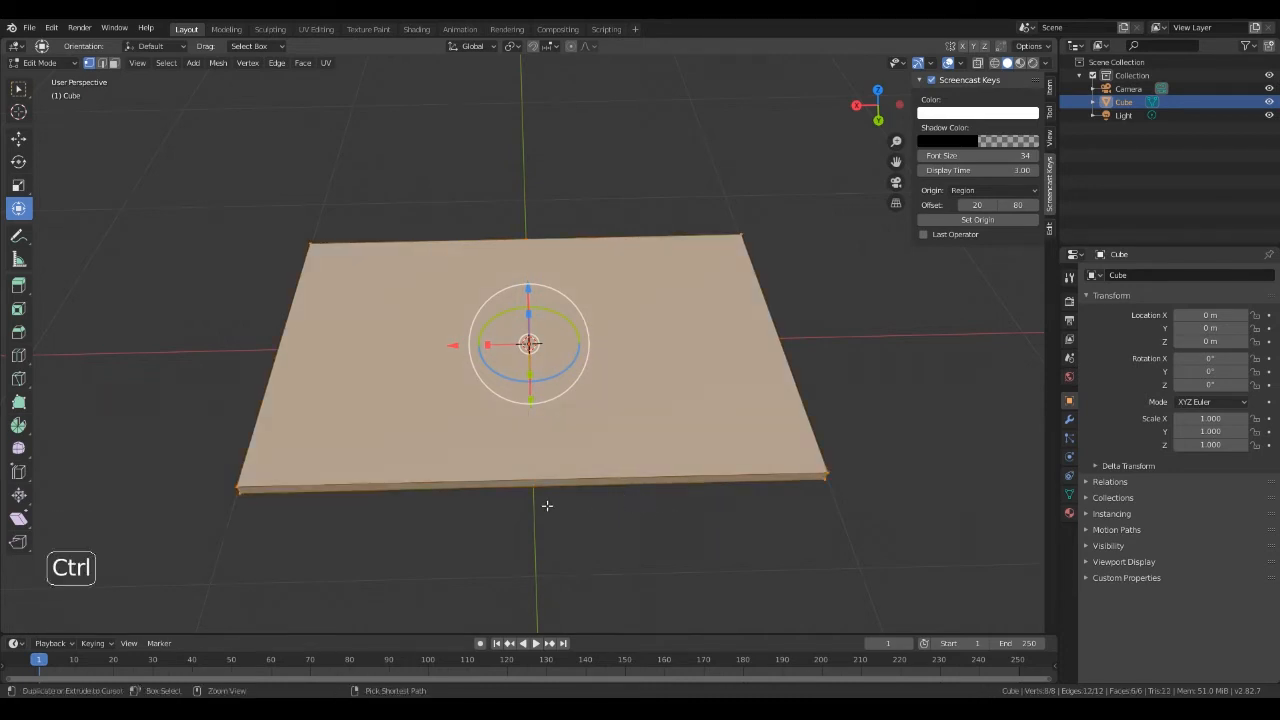
- Loop-cut the tabletop into a grid and scale the middle faces outward on Y
key("ctrl+r")
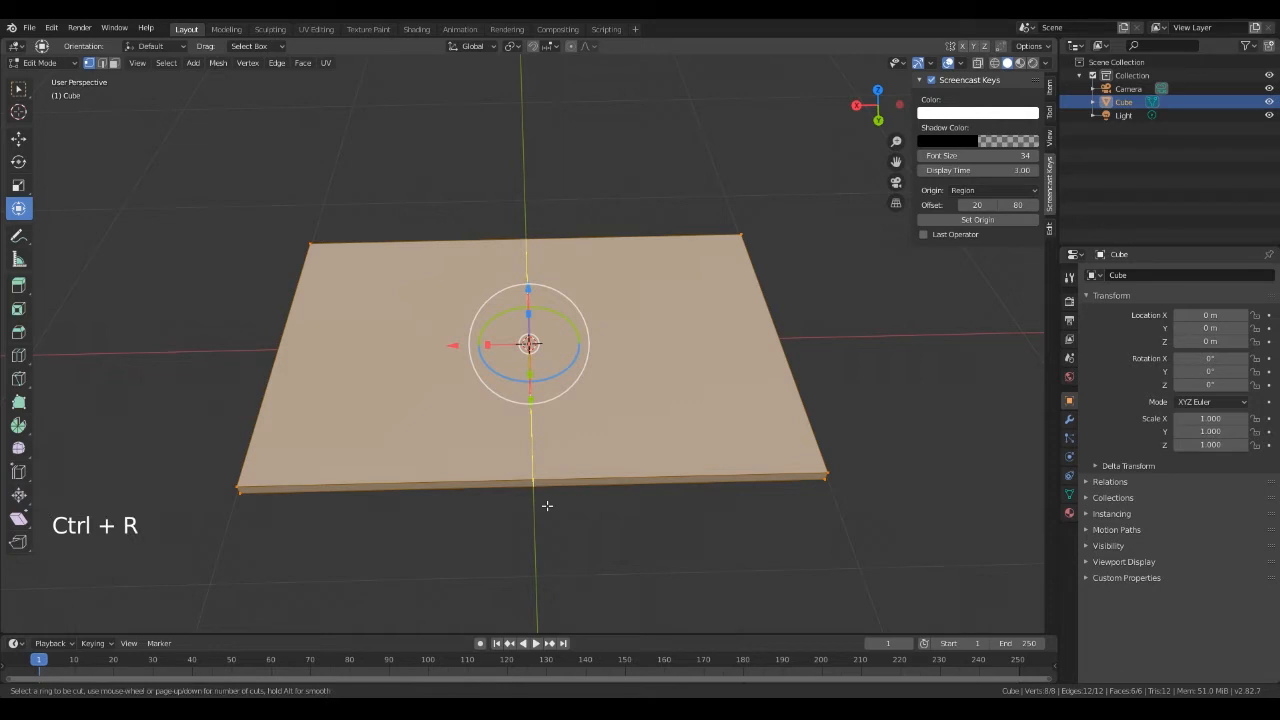
mouse_move(544, 404)
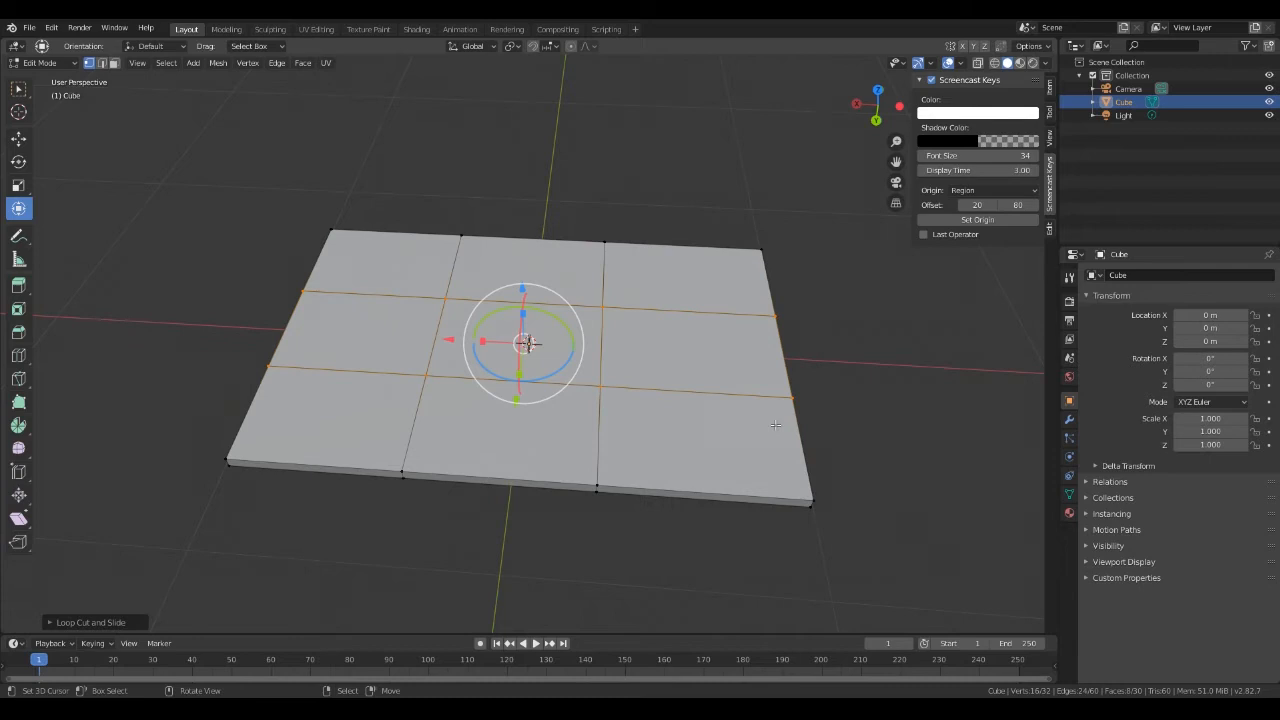
mouse_move(732, 382)
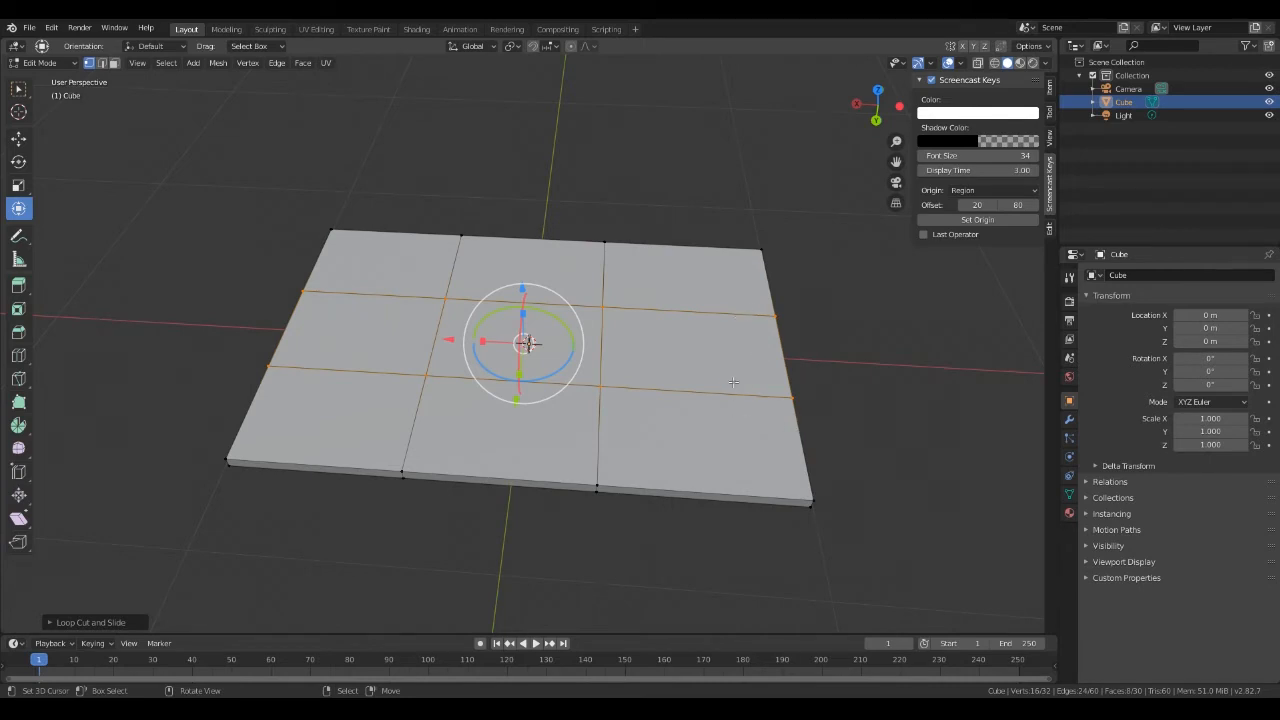
mouse_move(720, 320)
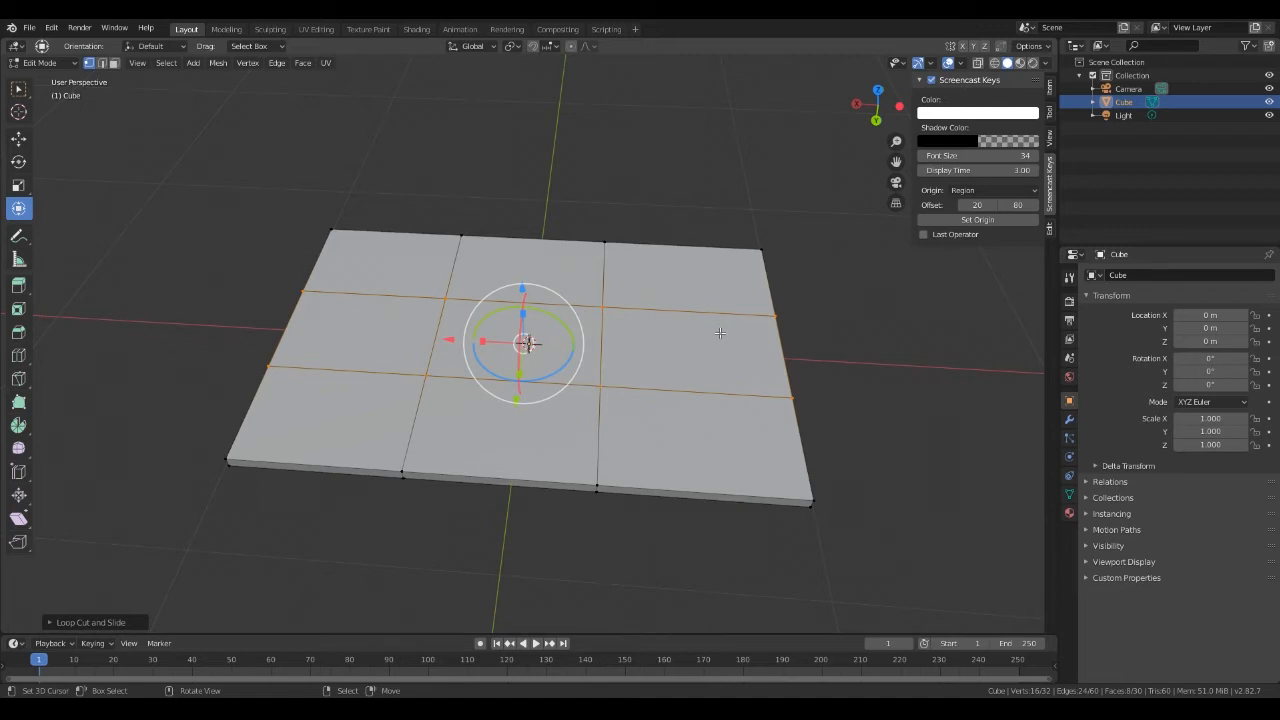
mouse_move(720, 350)
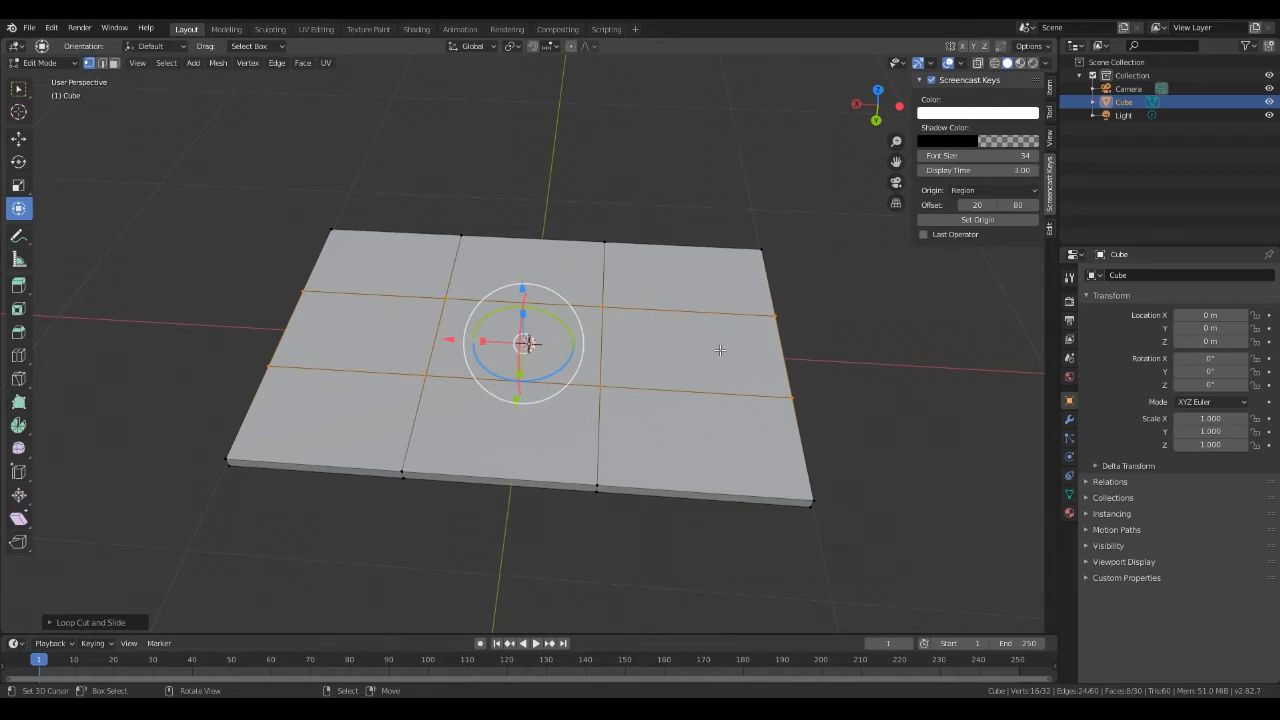
mouse_move(716, 348)
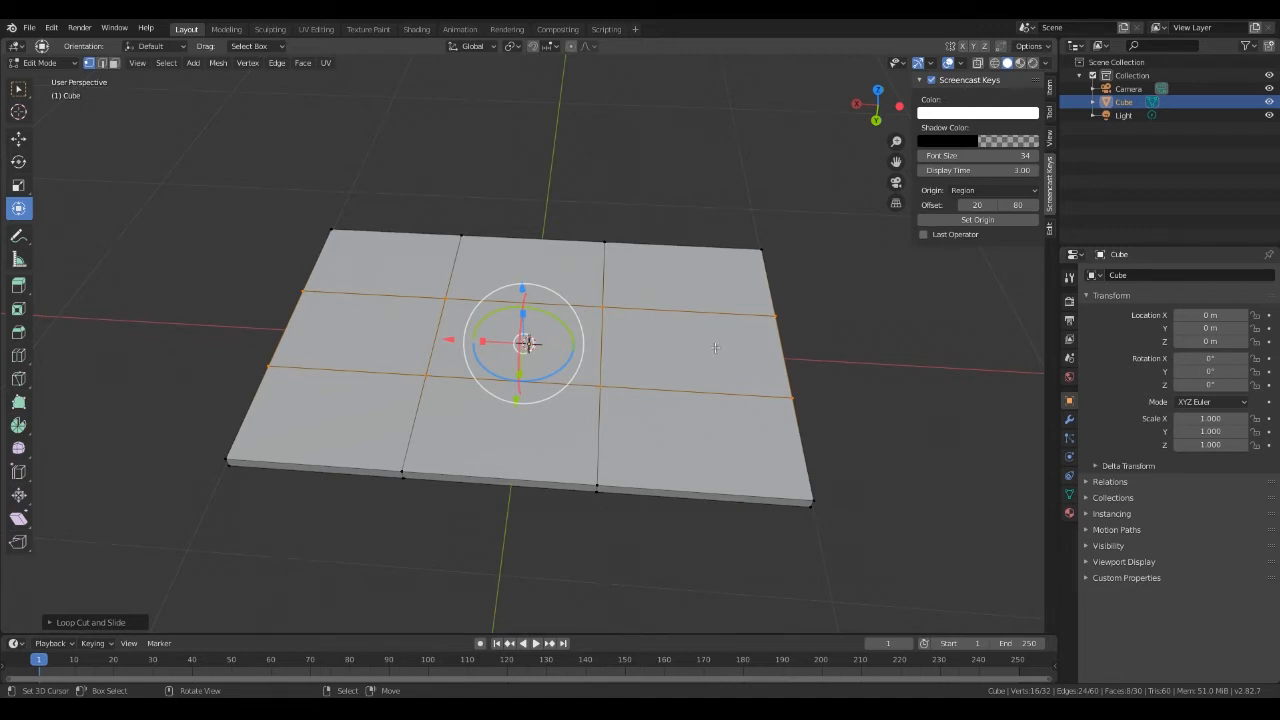
key("s")
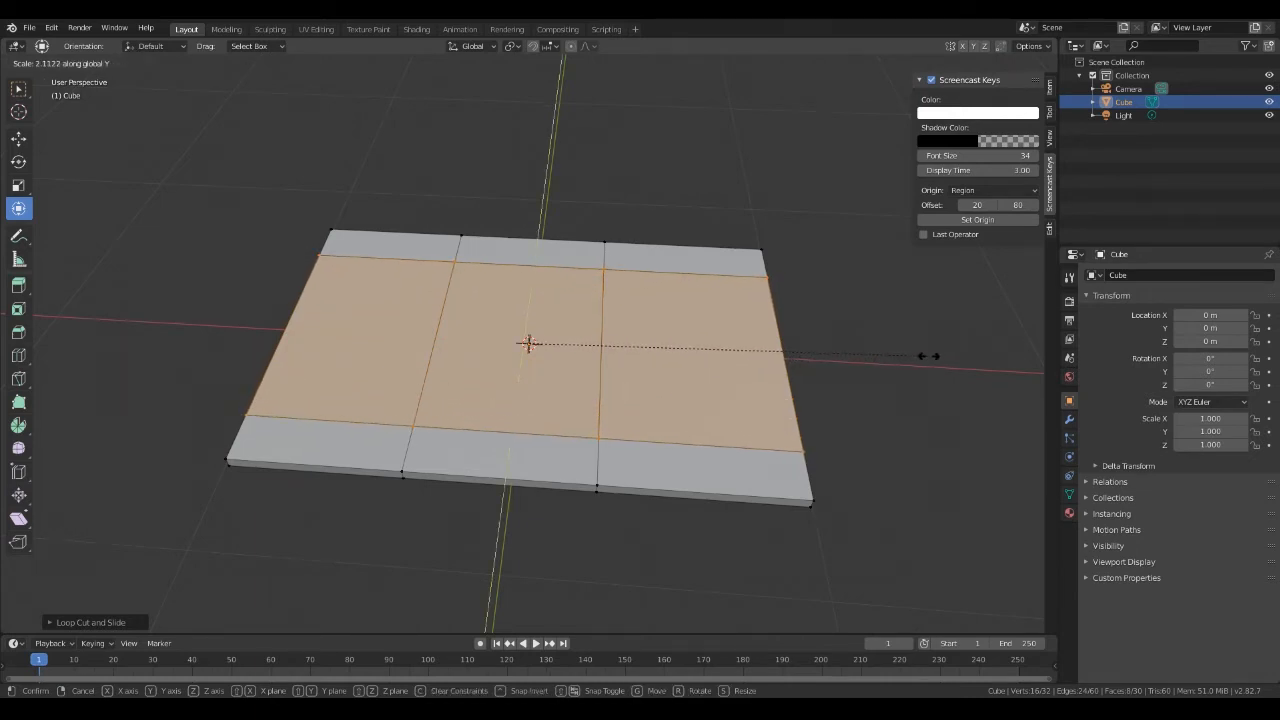
mouse_move(1000, 356)
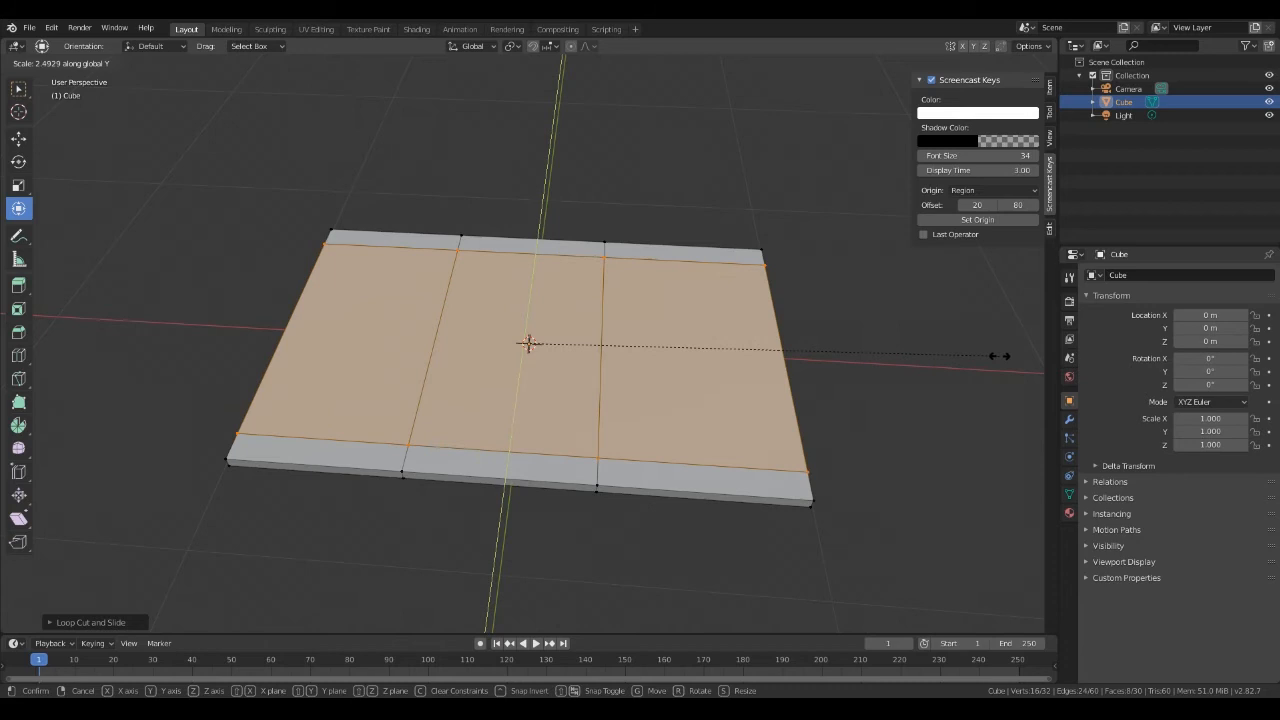
mouse_move(1000, 356)
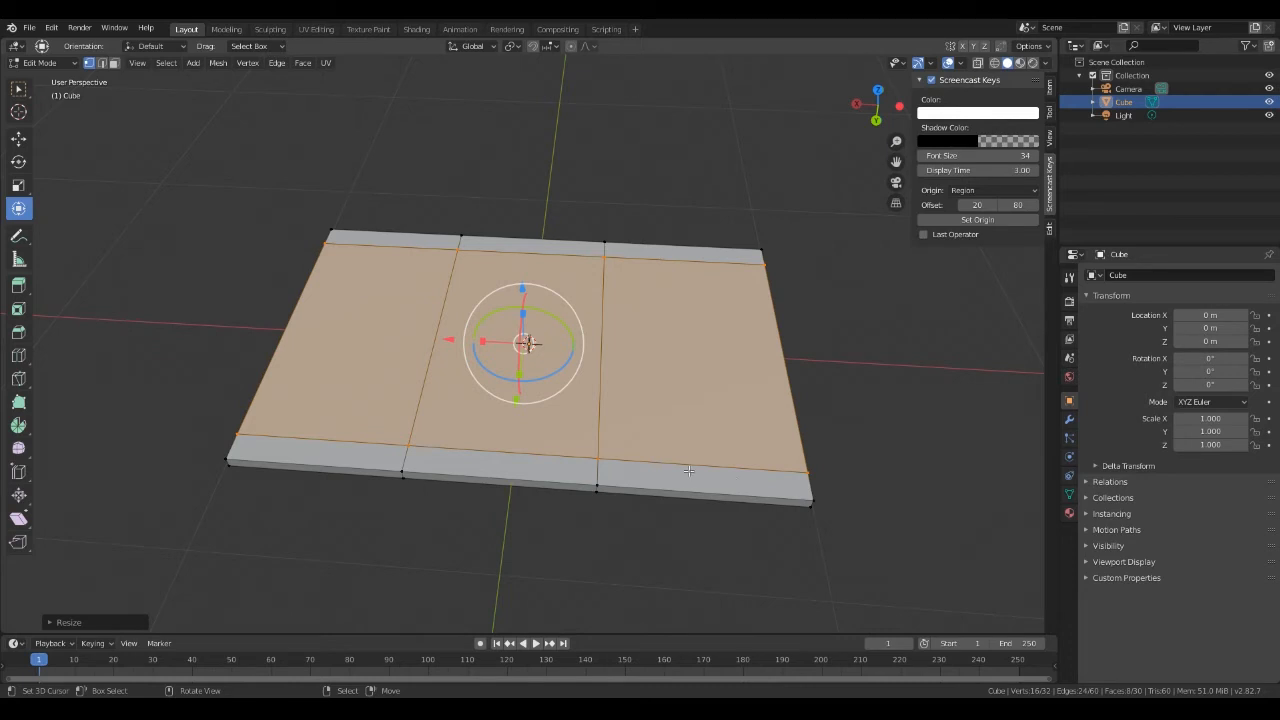
mouse_move(776, 472)
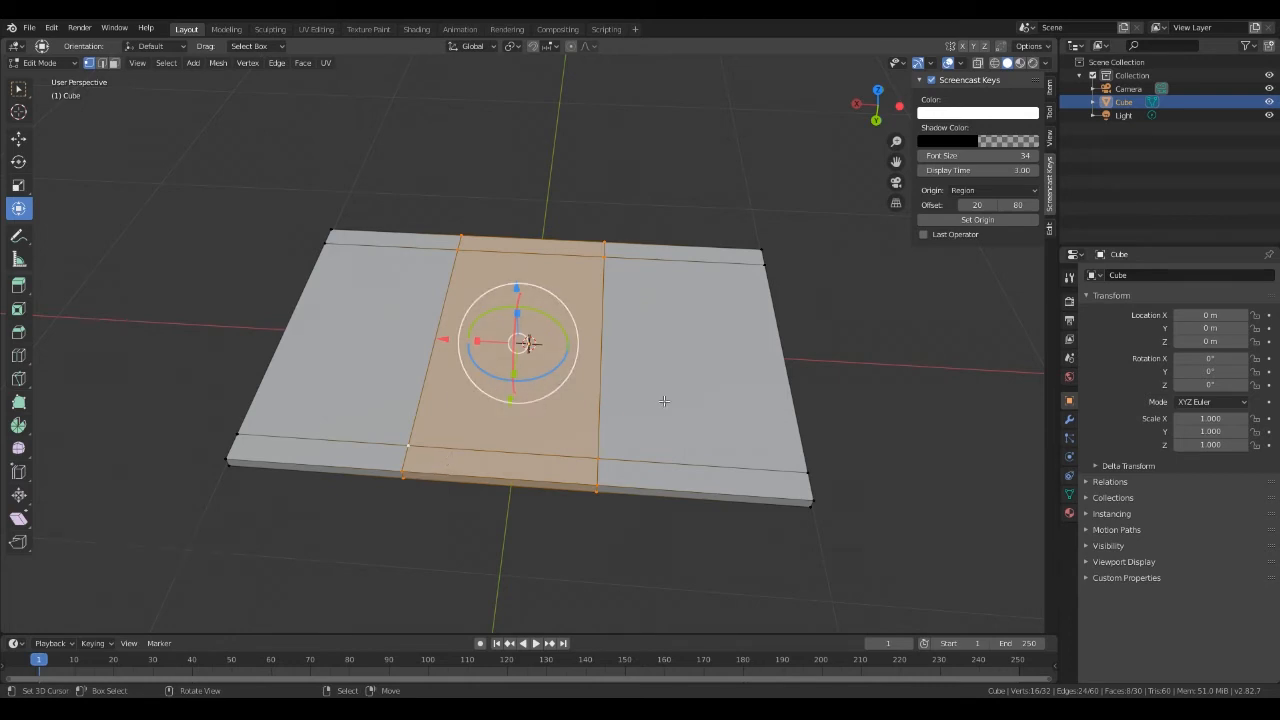
- Scale the middle face column outward on X, leaving a thin border, and view the underside
key("s")
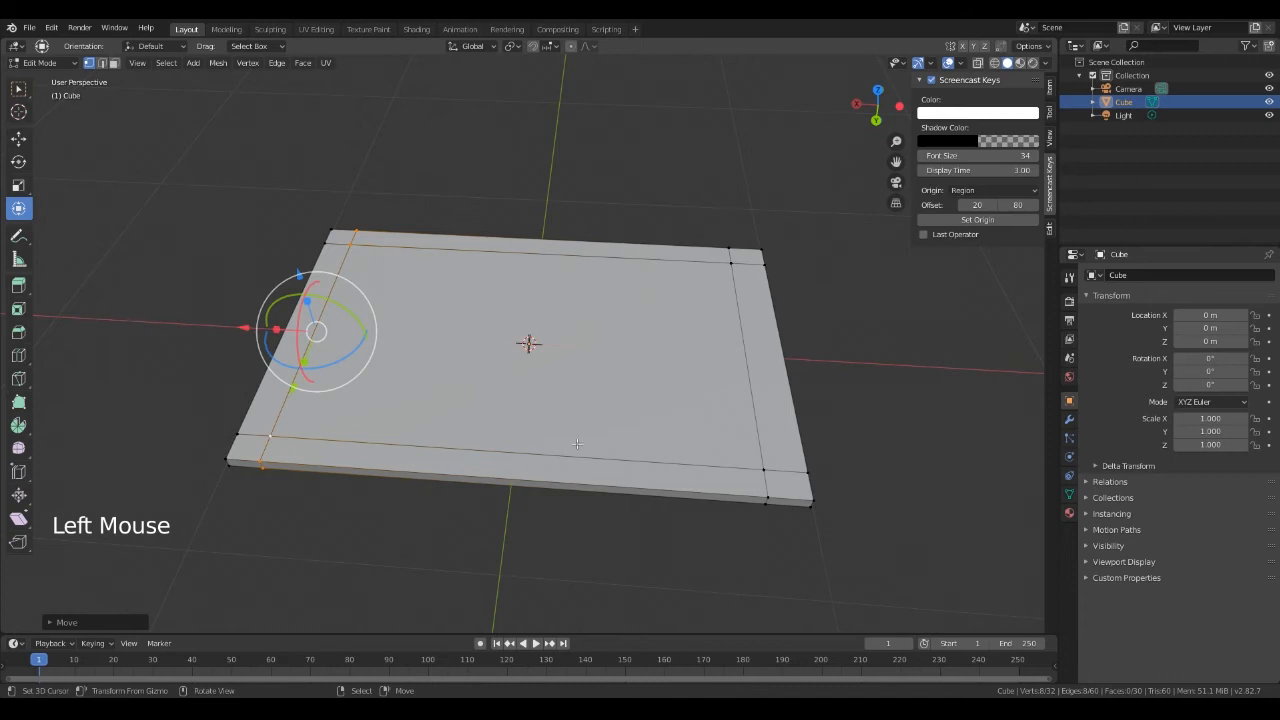
mouse_move(560, 400)
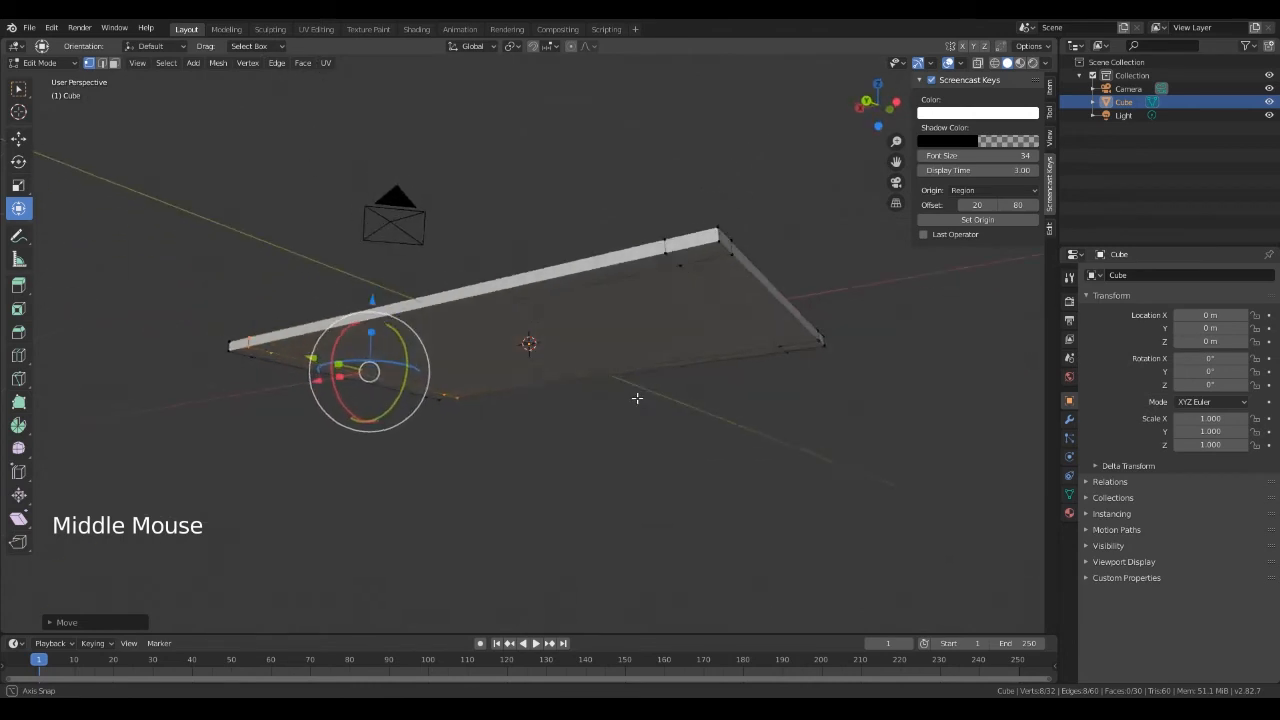
left_click_drag(636, 400, 728, 304)
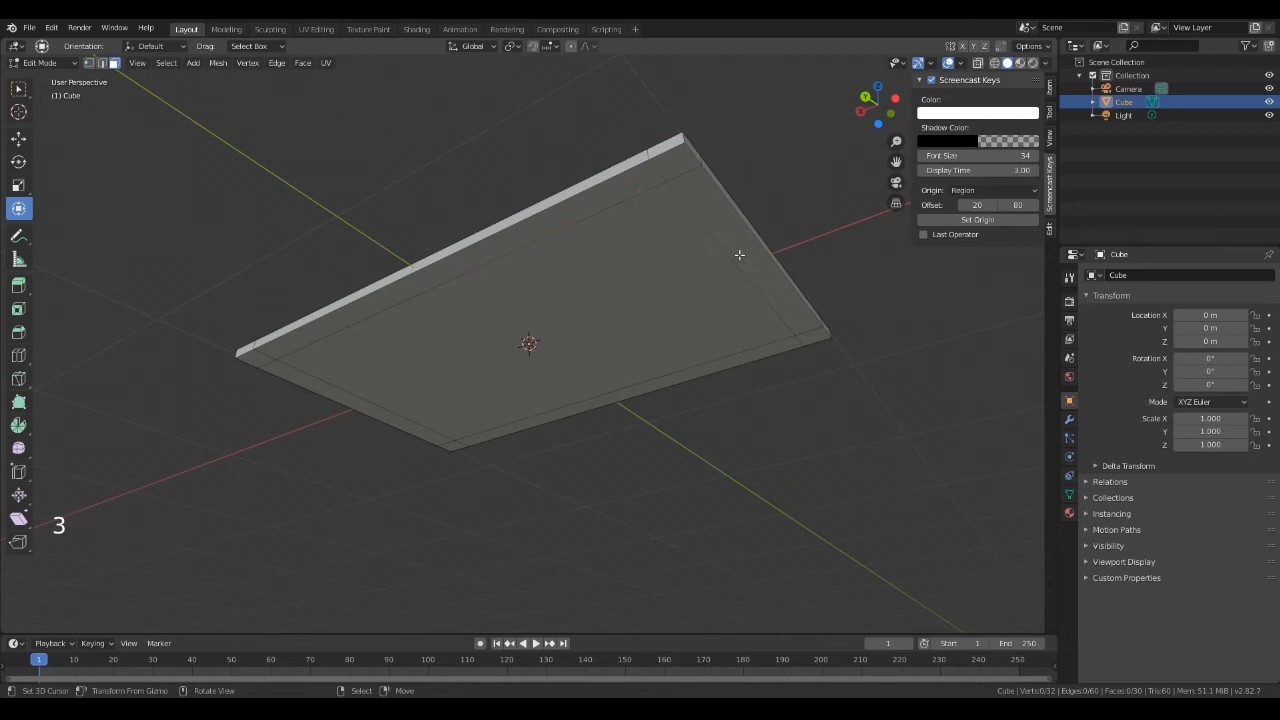
mouse_move(114, 62)
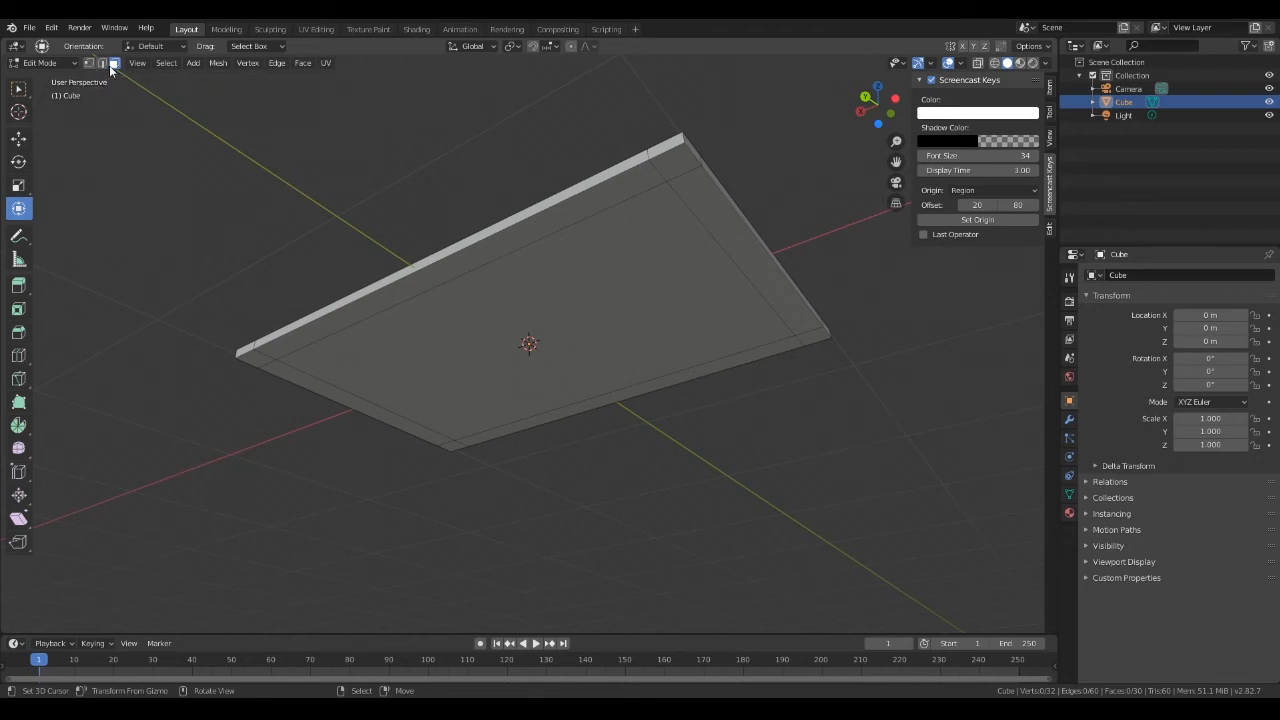
mouse_move(688, 164)
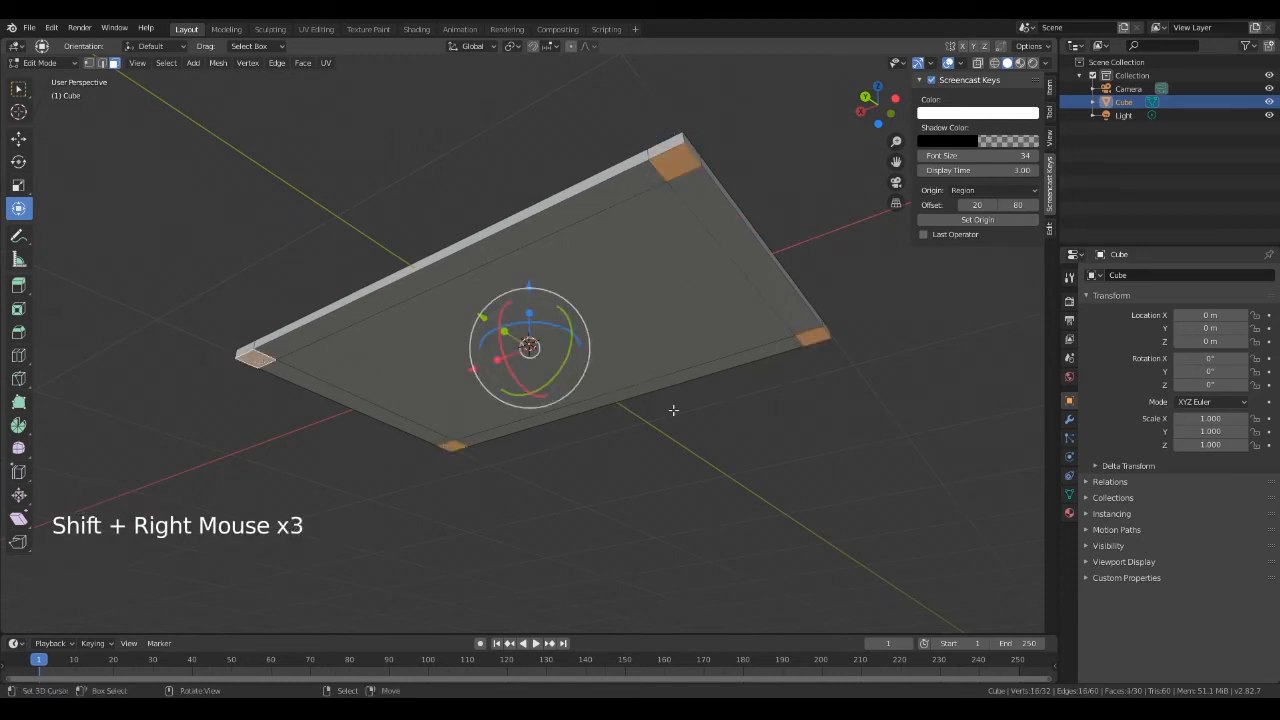
- Orbit to view the slab edge-on with the four underside corner faces selected
left_click_drag(672, 410, 760, 464)
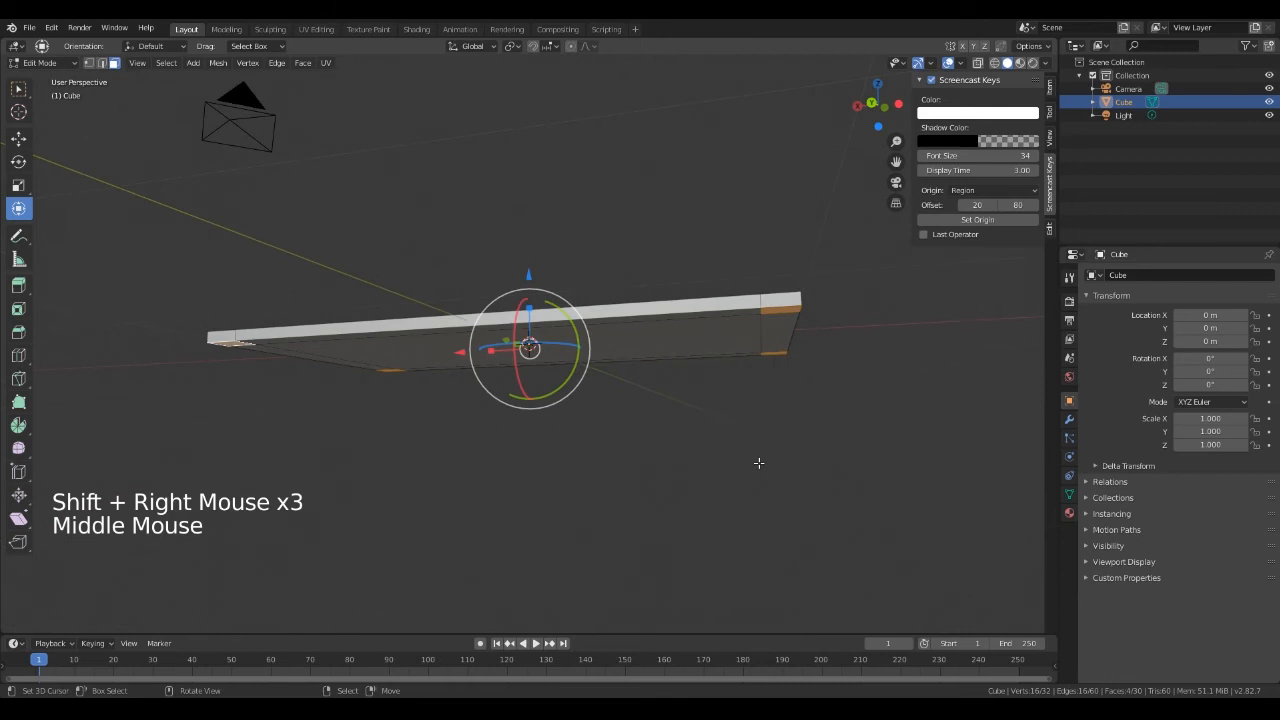
mouse_move(72, 292)
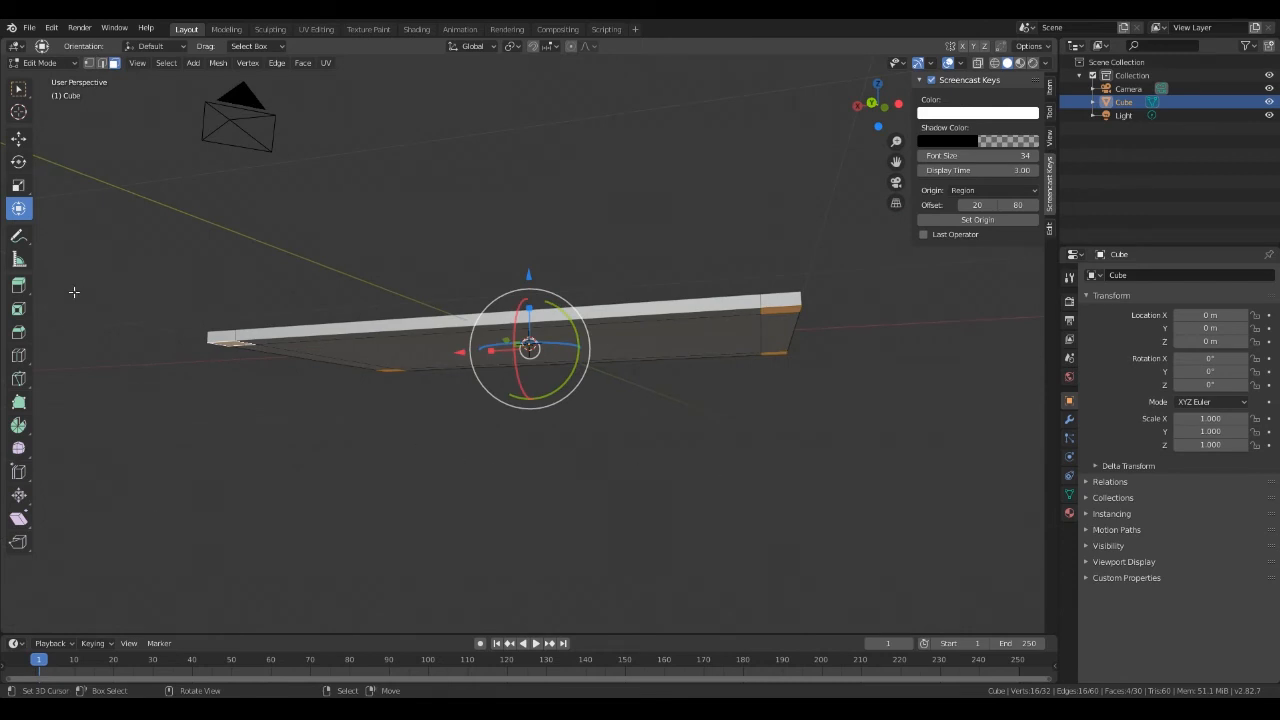
mouse_move(18, 288)
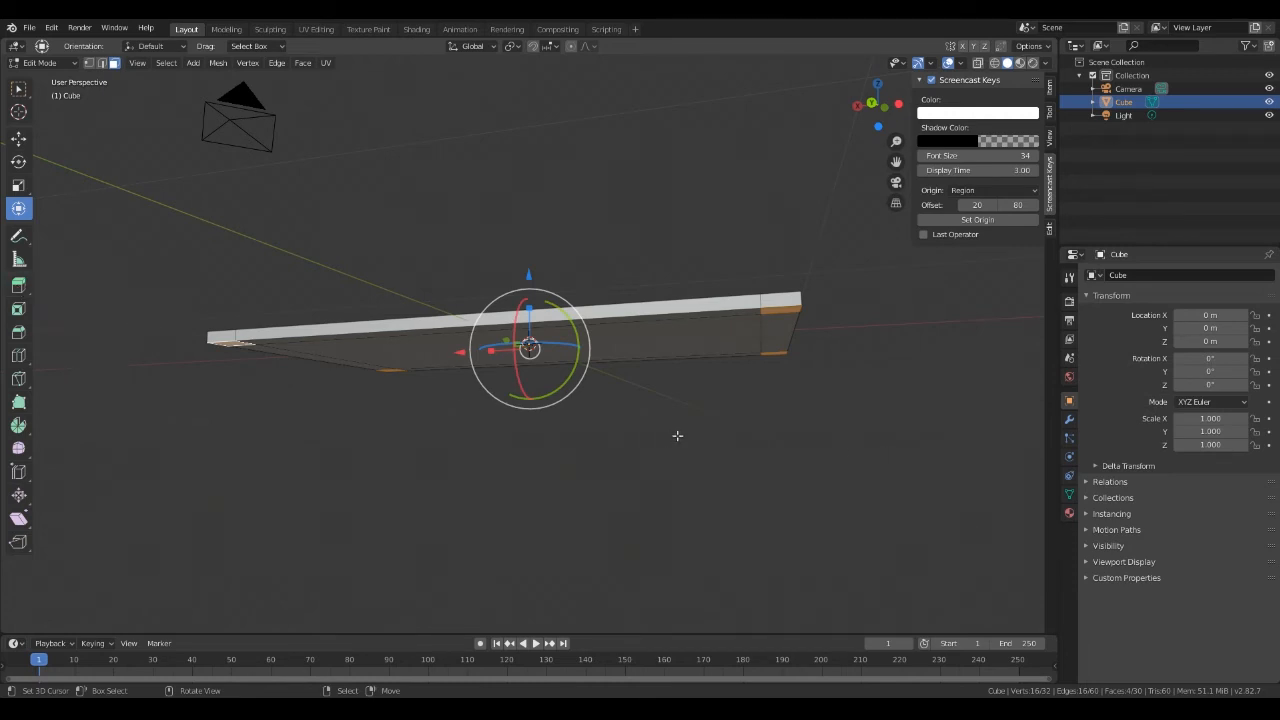
mouse_move(692, 444)
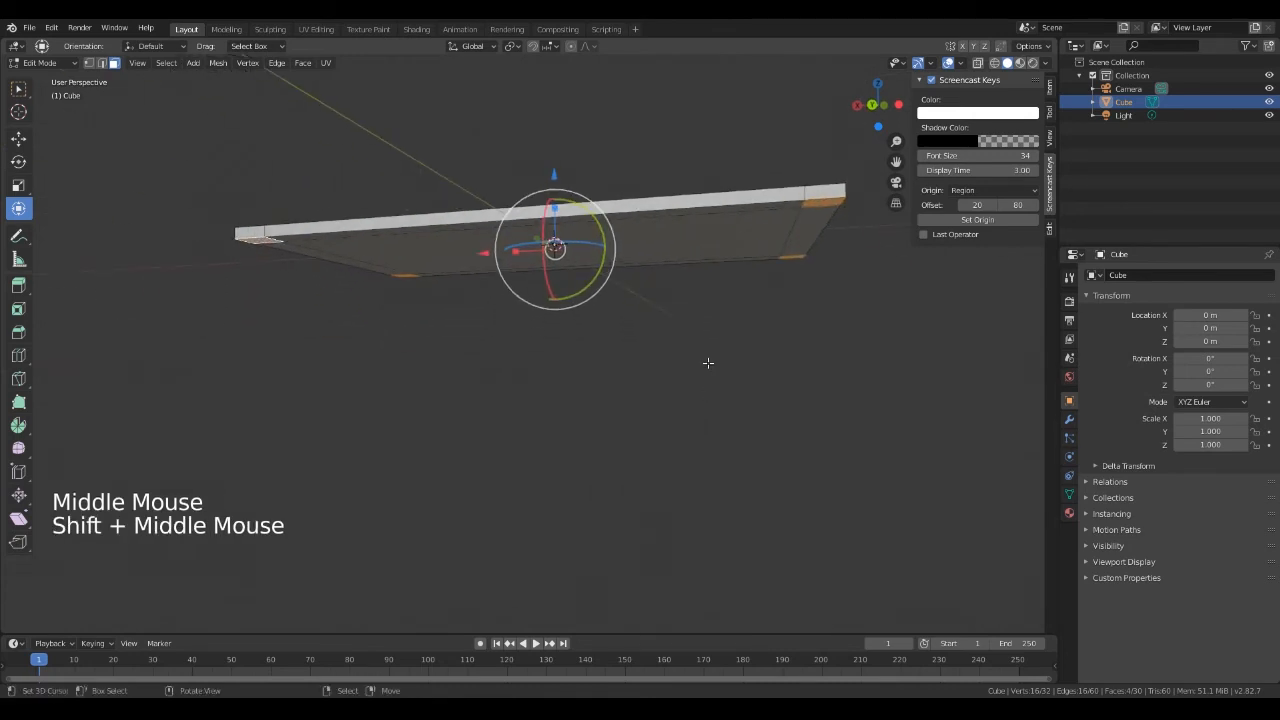
- Extrude the four corner faces down along Z into long legs
key("e")
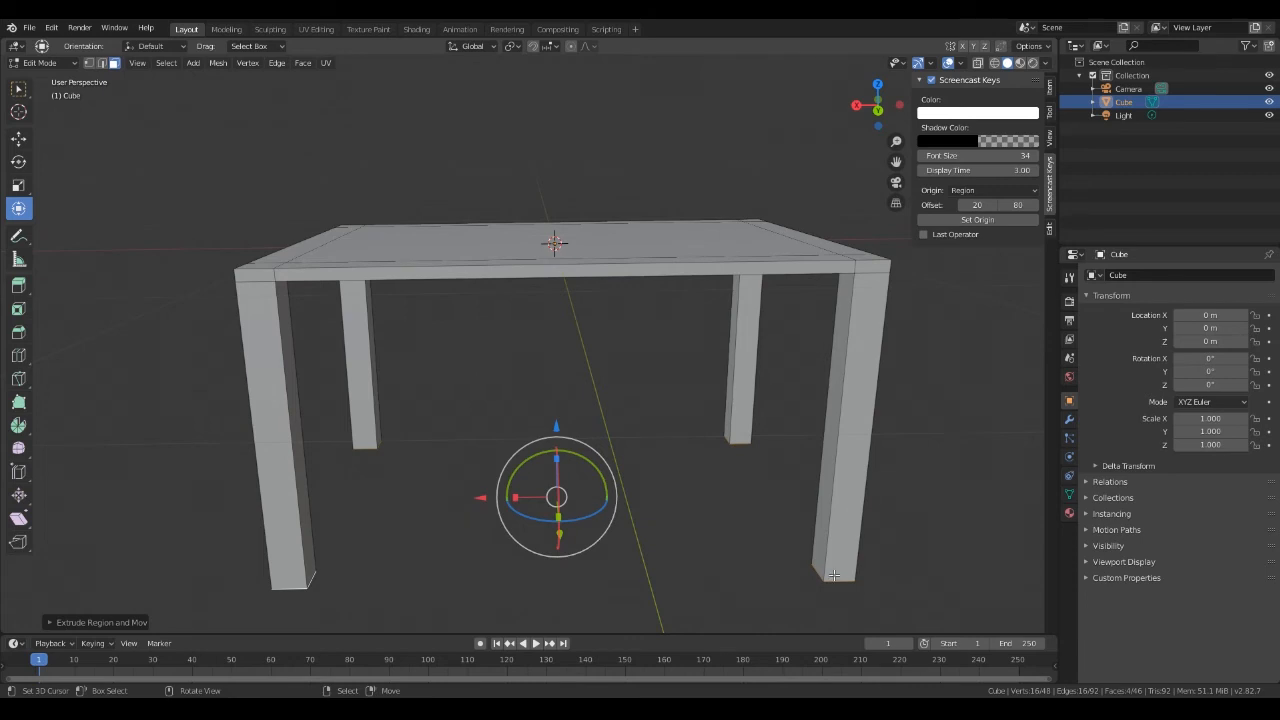
mouse_move(764, 460)
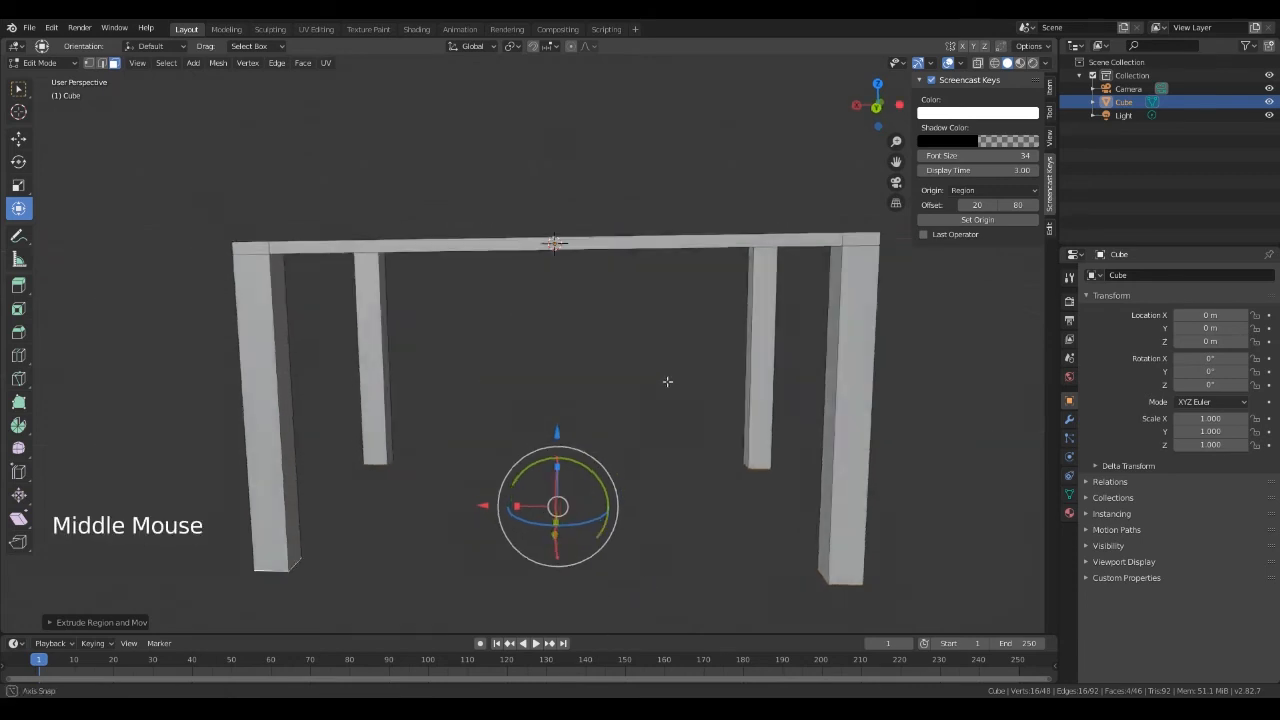
left_click_drag(668, 380, 566, 348)
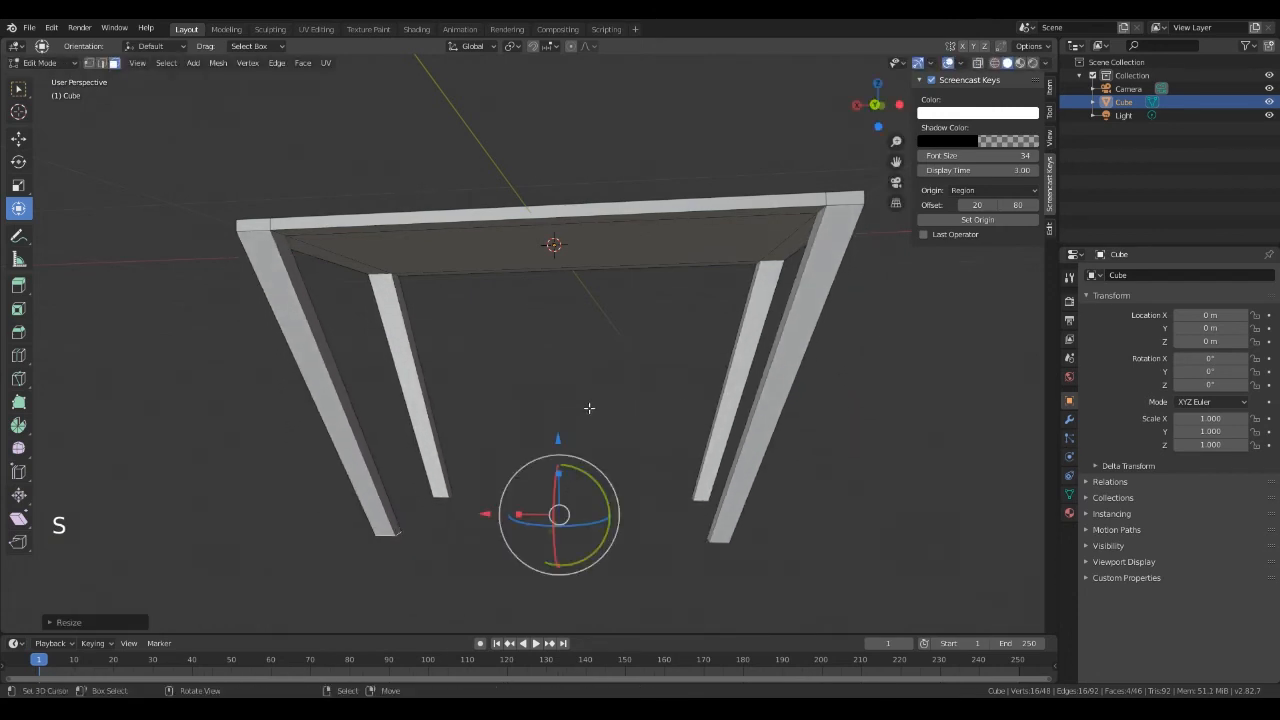
- Scale the leg end faces down about Individual Origins so each leg tapers toward its foot
key("ctrl+z")
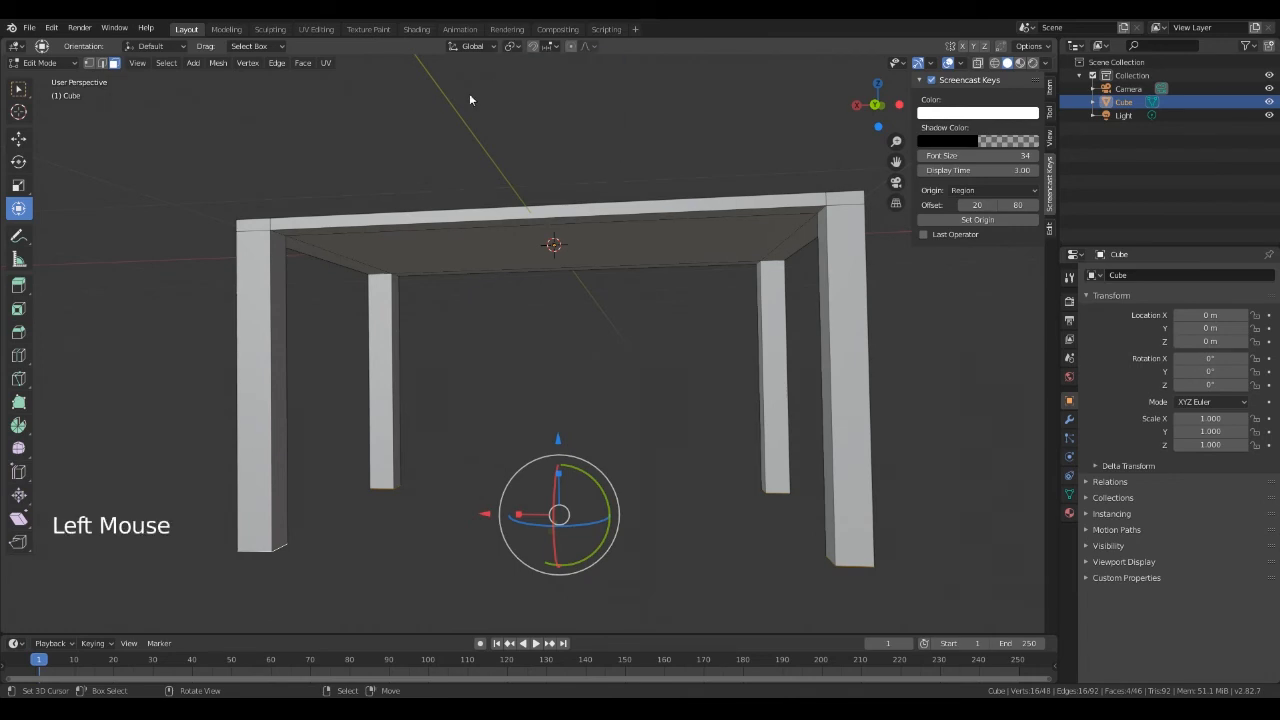
mouse_move(512, 46)
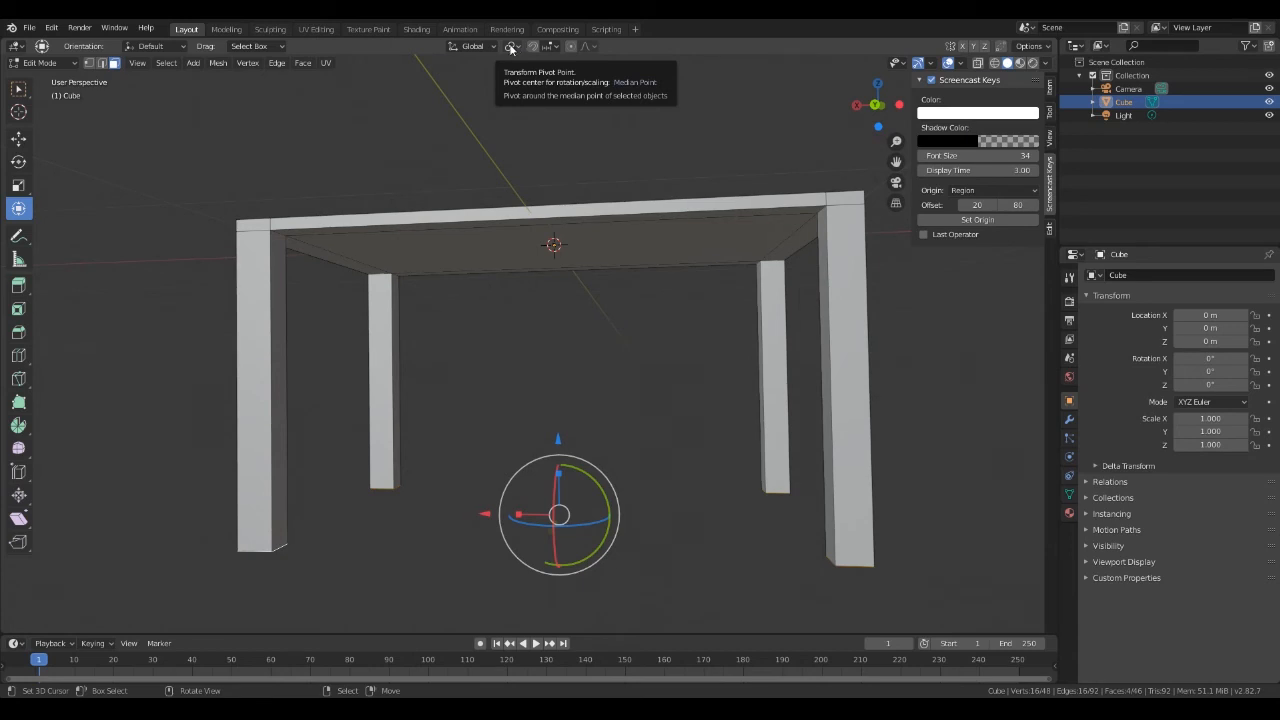
mouse_move(520, 48)
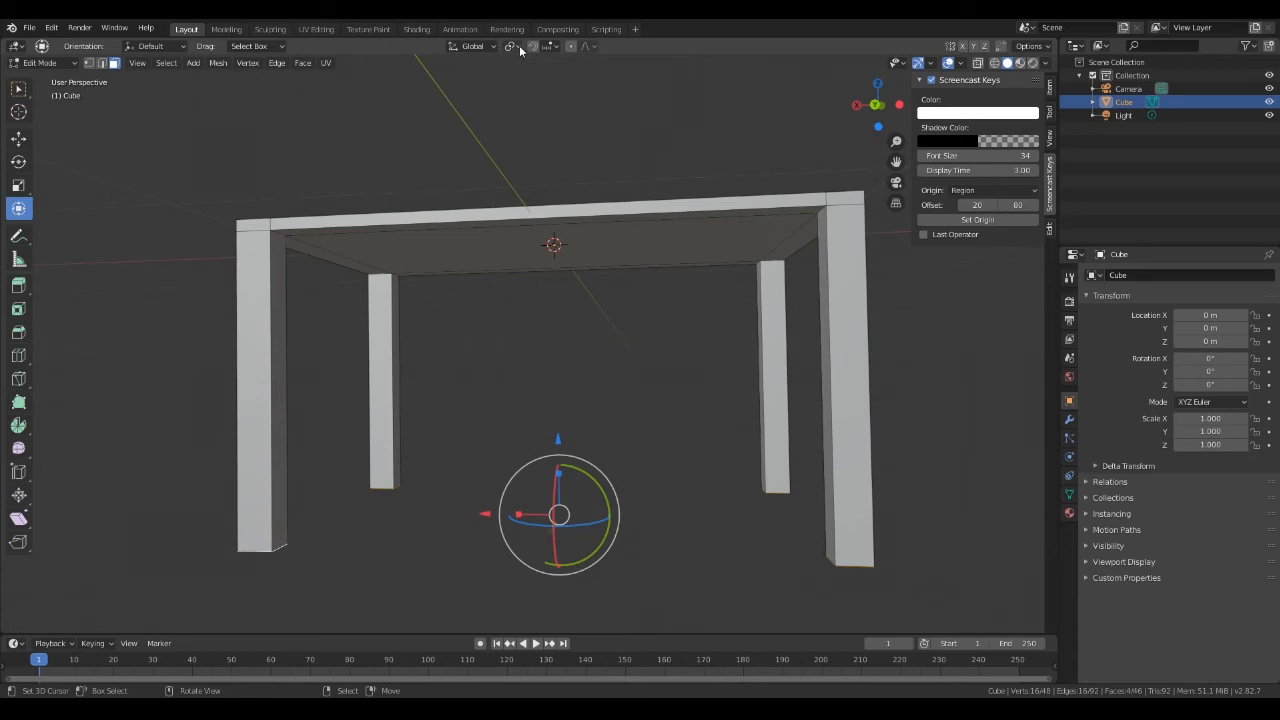
left_click(512, 46)
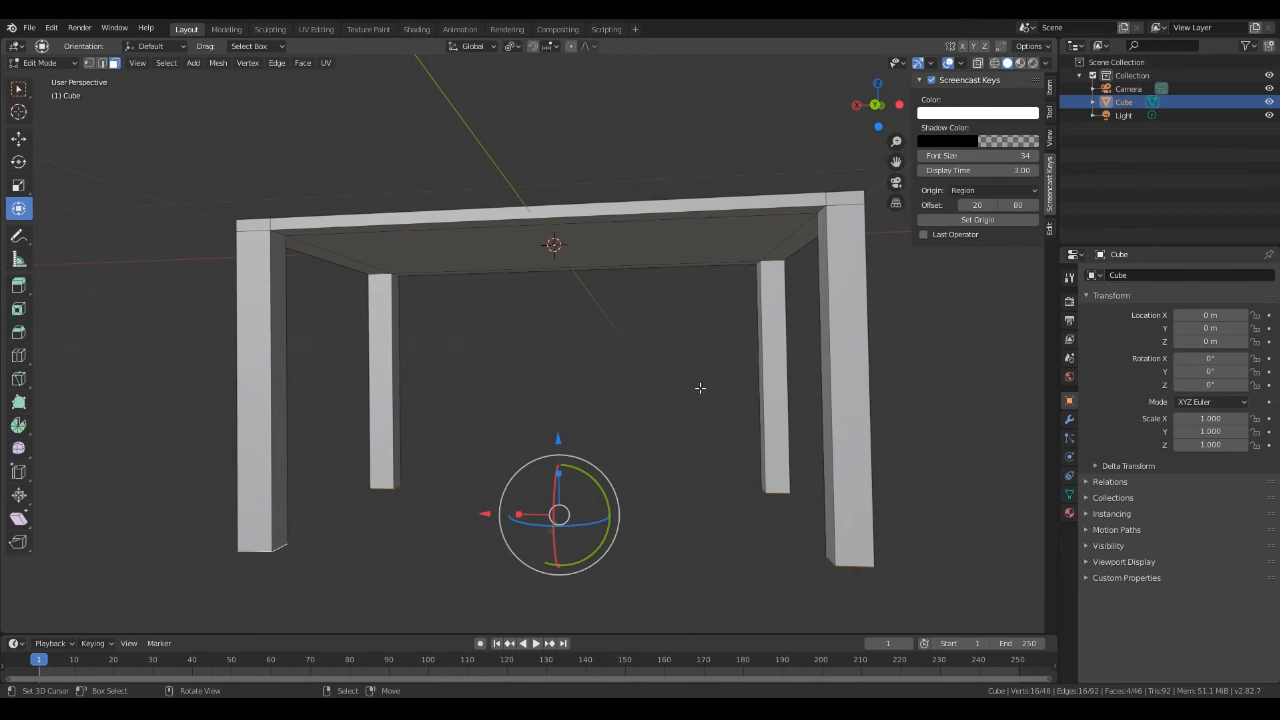
key("s")
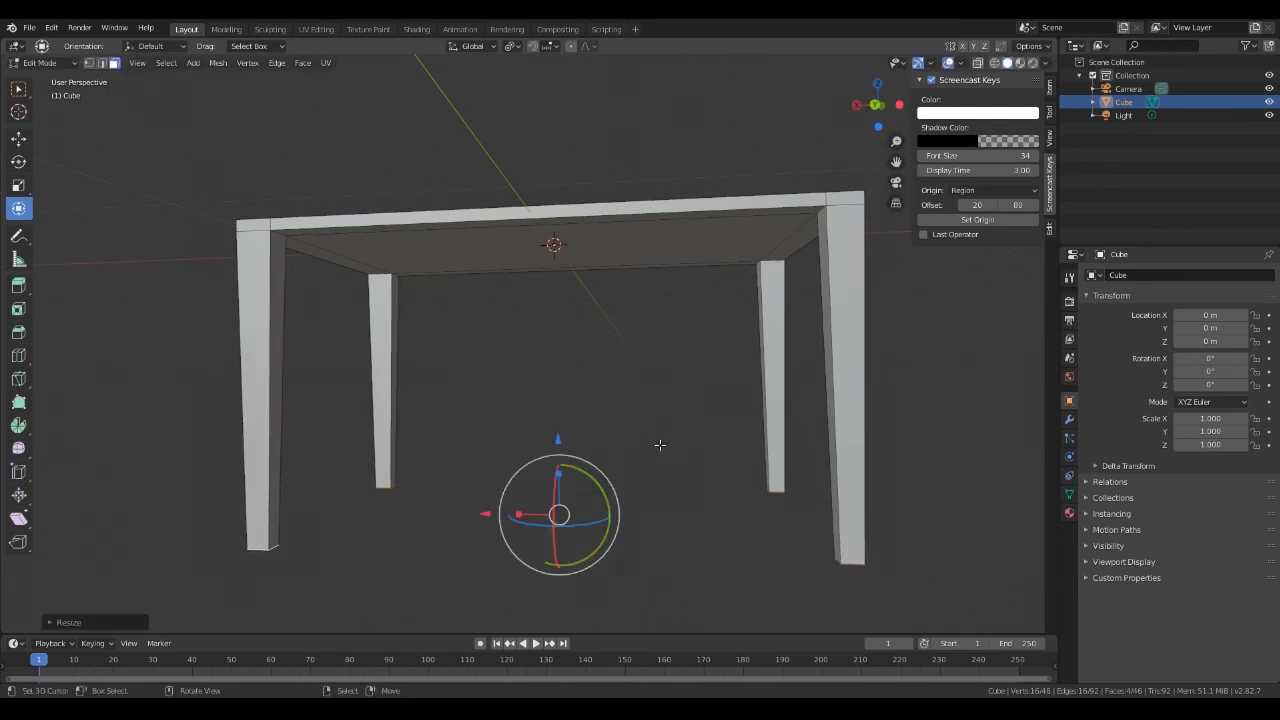
- Move the tabletop's upper faces along Z to adjust the top's thickness
left_click_drag(660, 444, 650, 438)
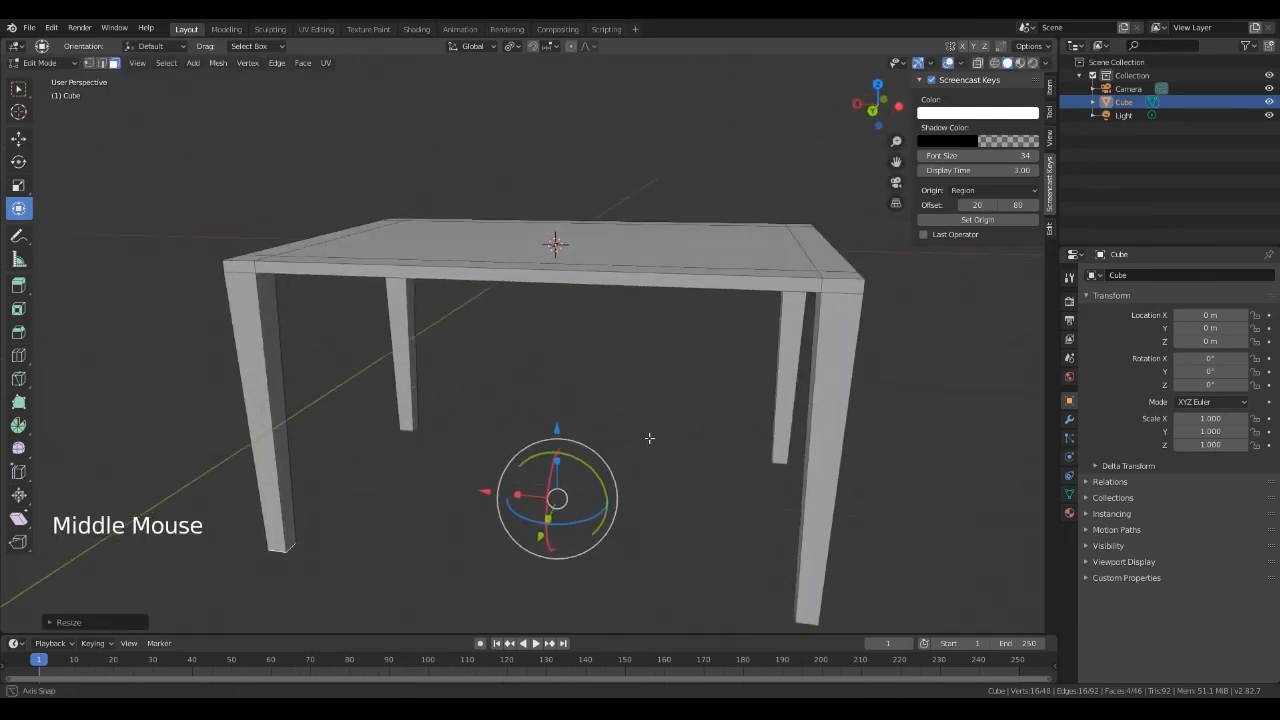
left_click_drag(648, 438, 708, 424)
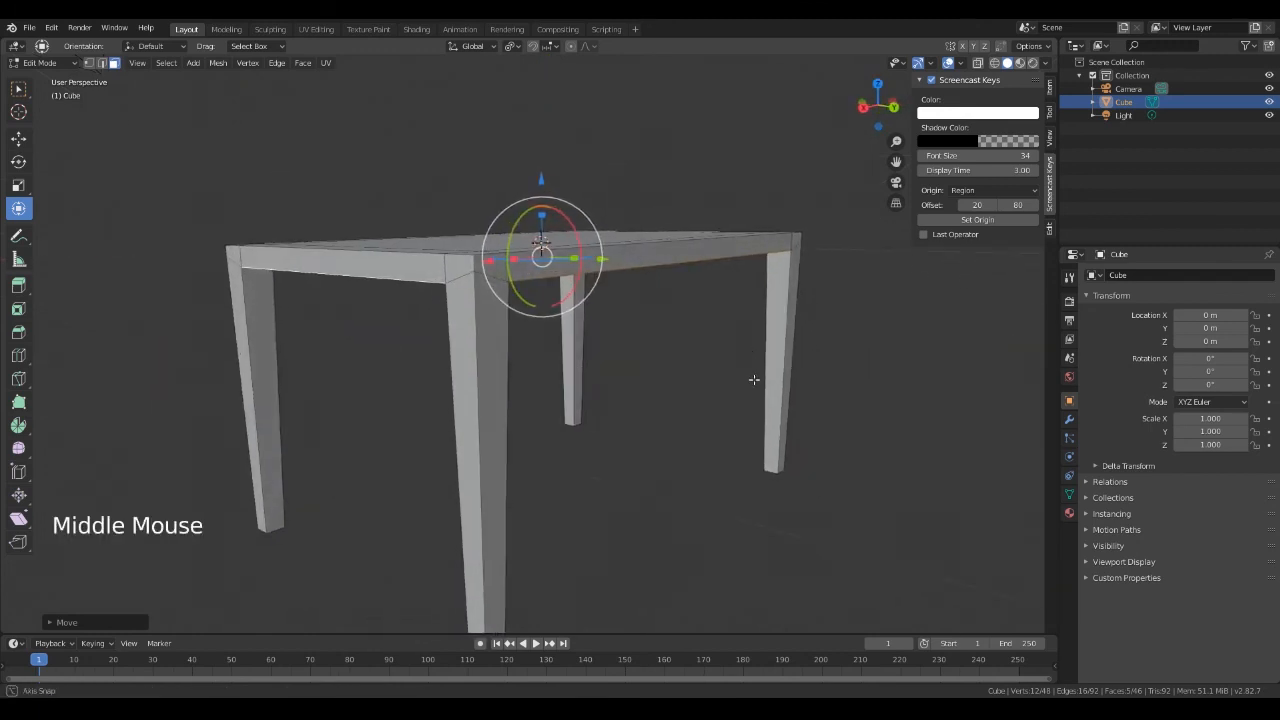
left_click_drag(752, 380, 464, 380)
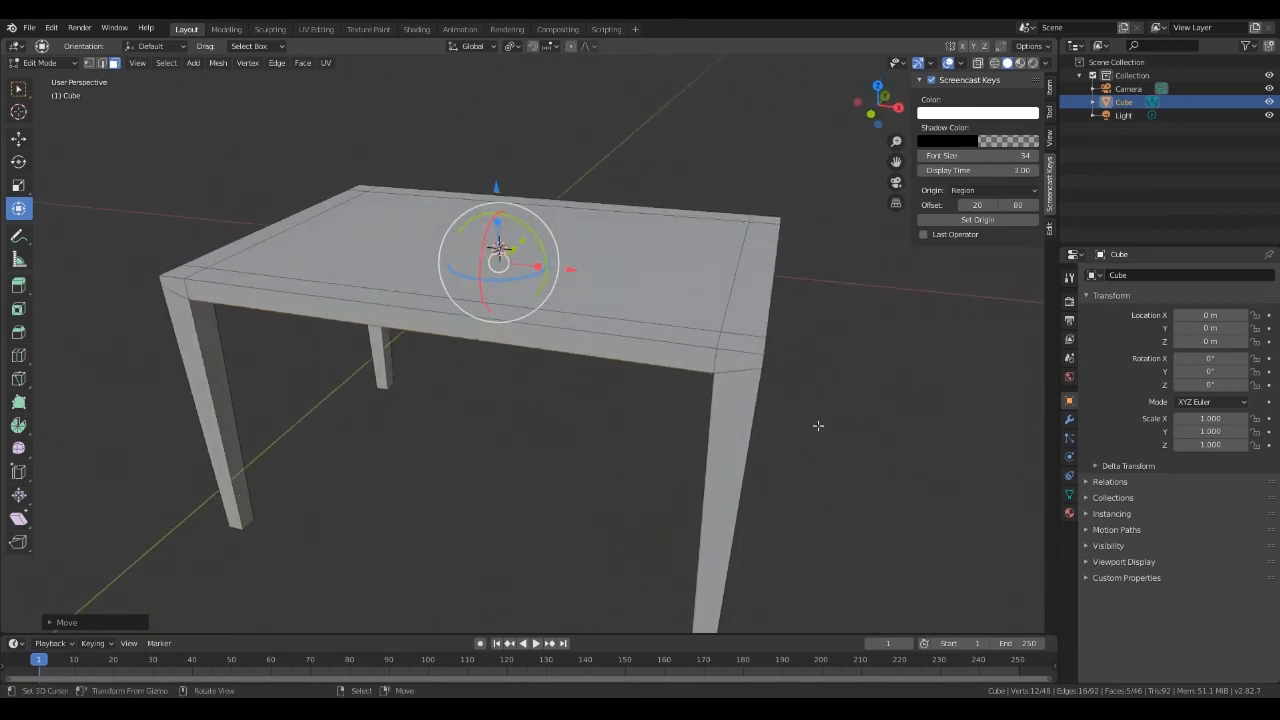
mouse_move(592, 496)
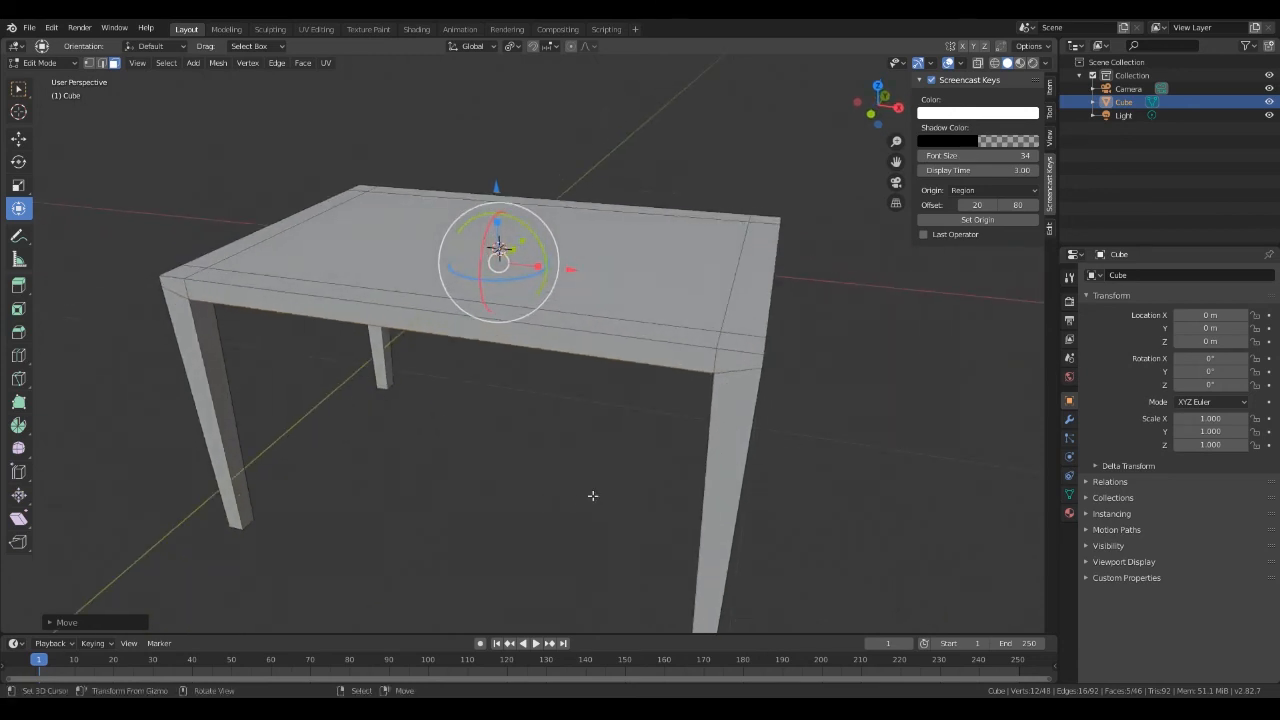
- Select the edge loop around the tabletop's rim and view the table front-on
left_click_drag(596, 496, 596, 476)
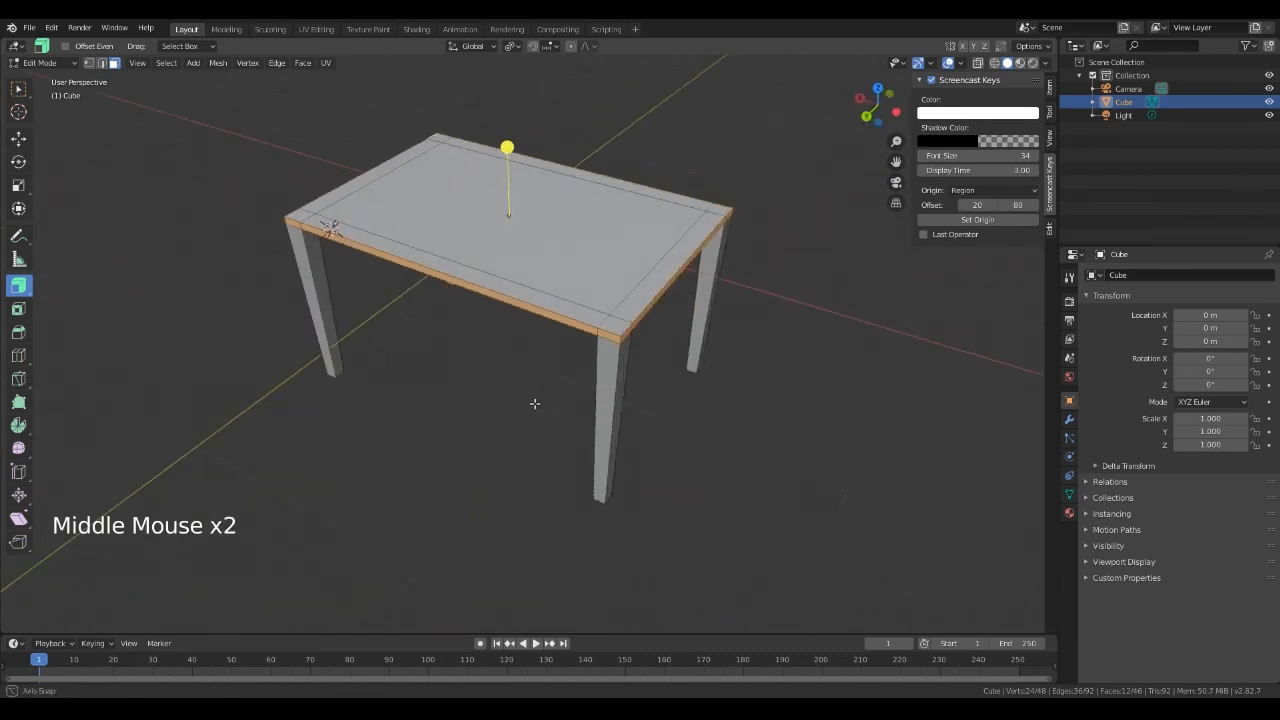
left_click_drag(536, 404, 684, 388)
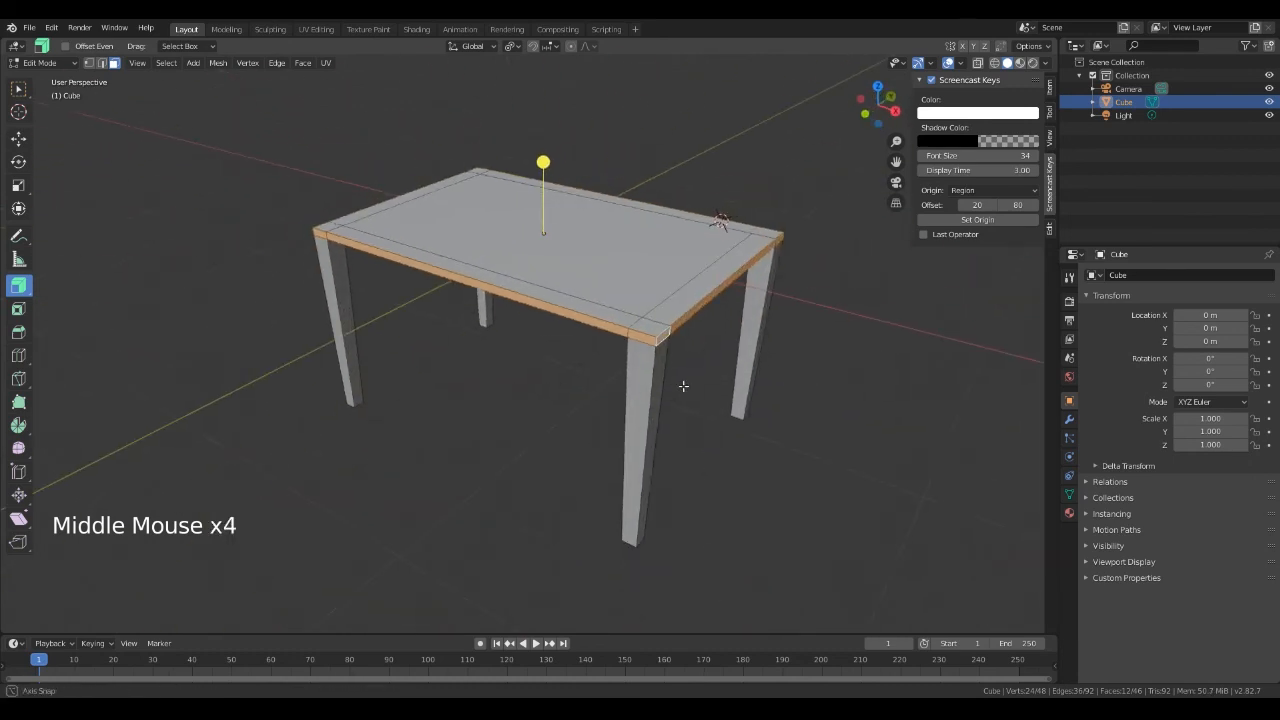
left_click_drag(684, 388, 546, 382)
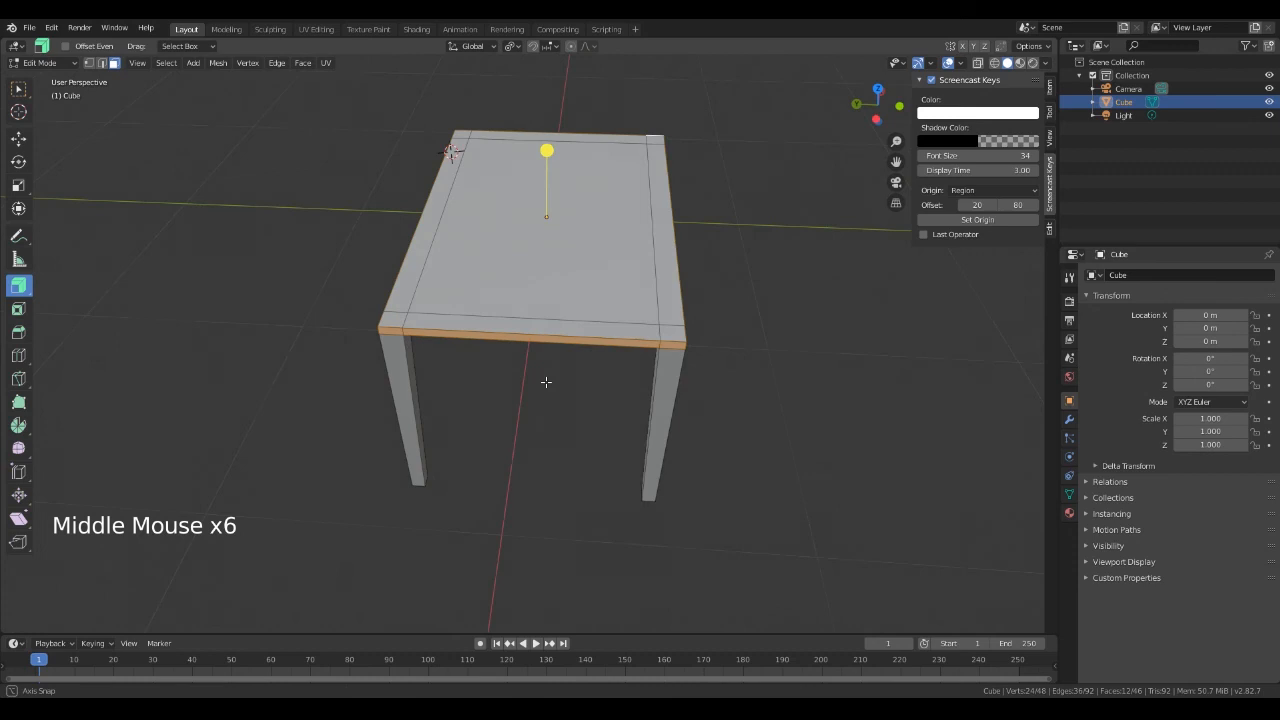